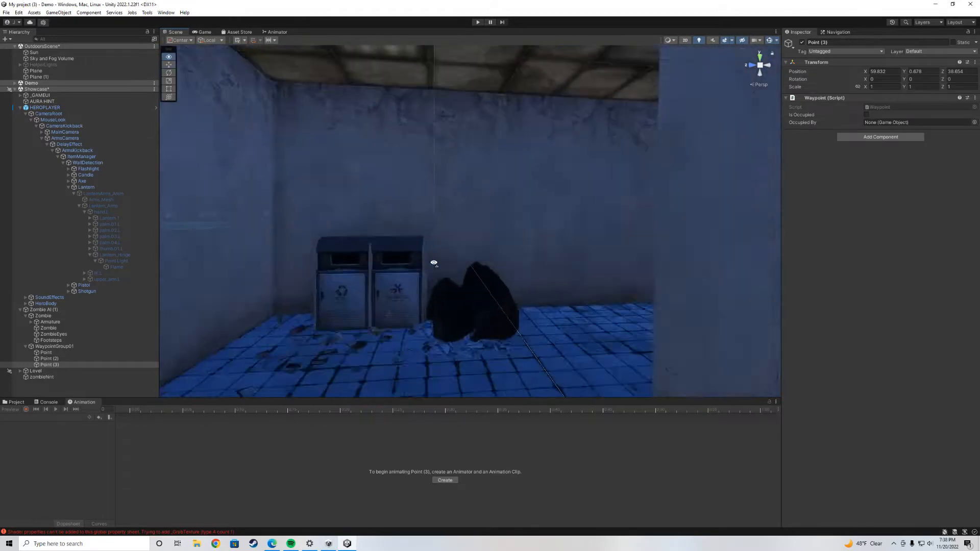
Step: Bring up the Navigation window with the baked NavMesh shown over the office floors
{"action": "left_click", "coordinate": [838, 32]}
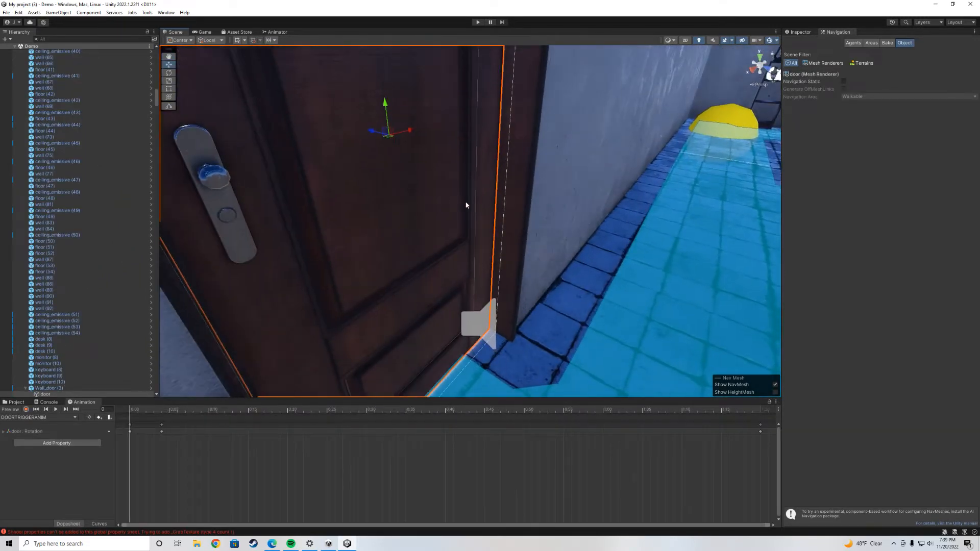
{"action": "left_click", "coordinate": [798, 32]}
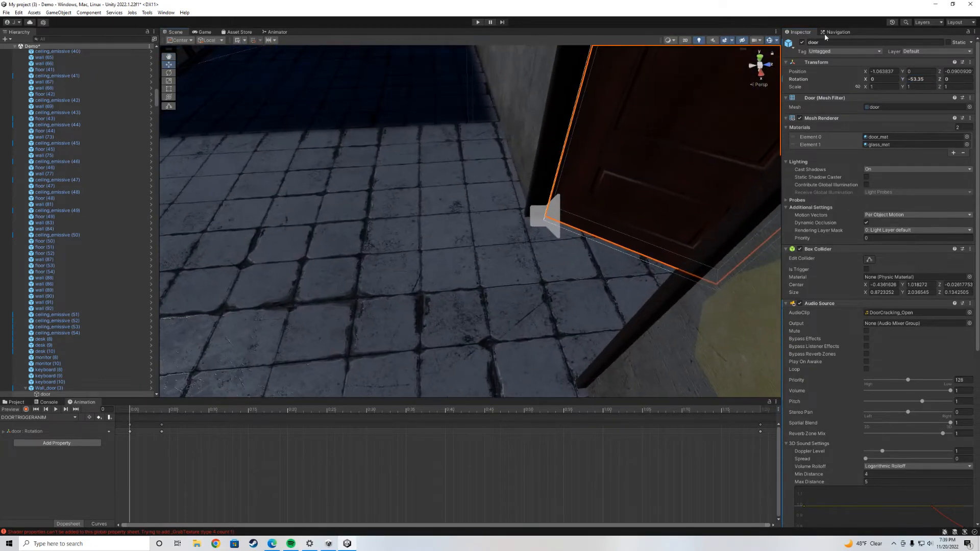
{"action": "left_click", "coordinate": [837, 32]}
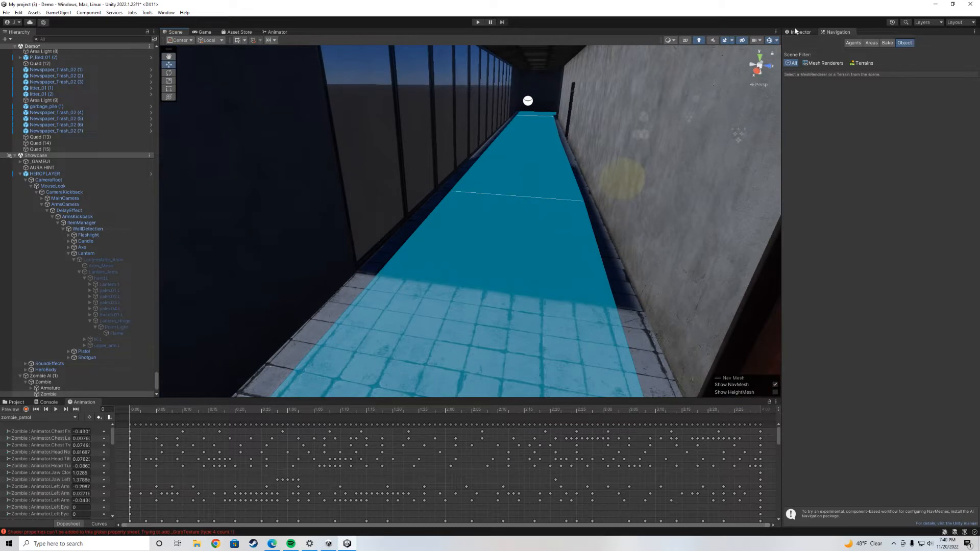
{"action": "mouse_move", "coordinate": [547, 69]}
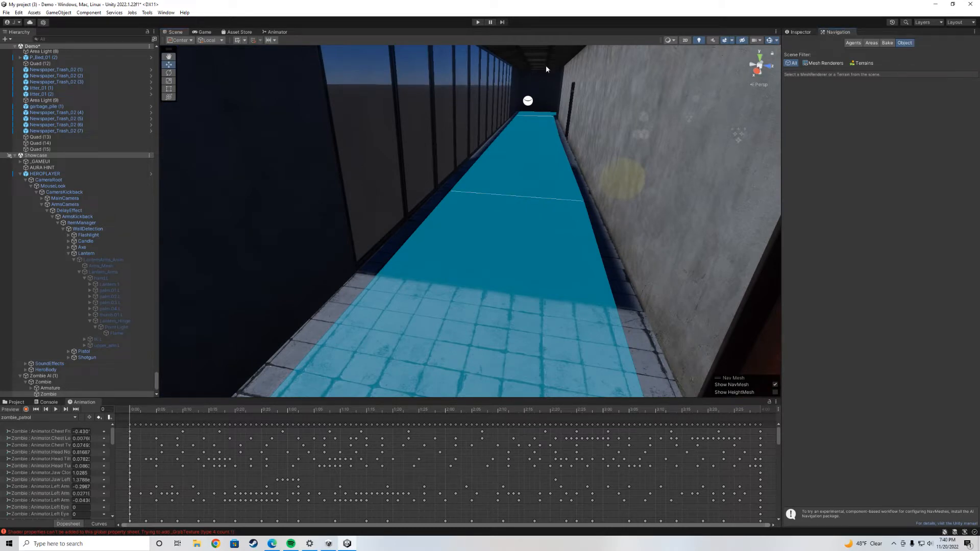
{"action": "left_click", "coordinate": [166, 12]}
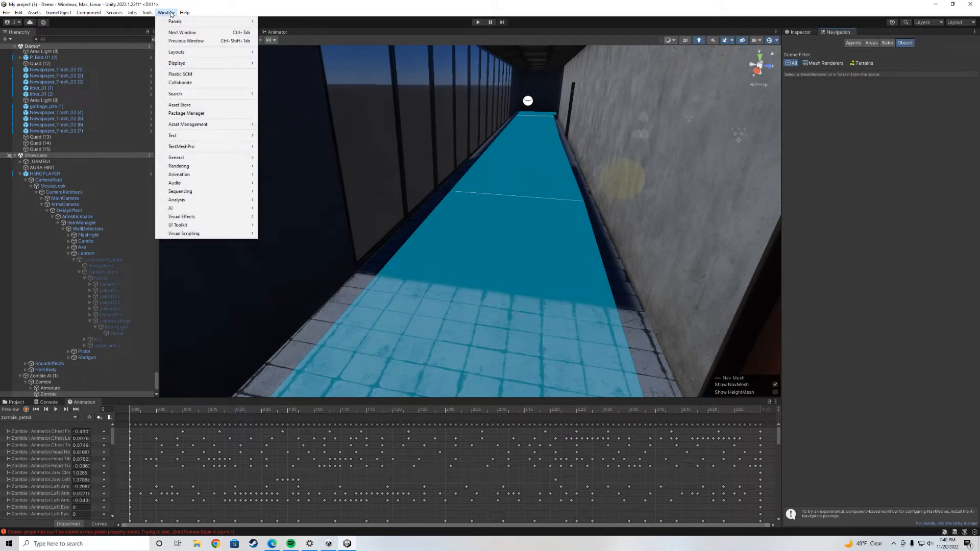
{"action": "mouse_move", "coordinate": [236, 155]}
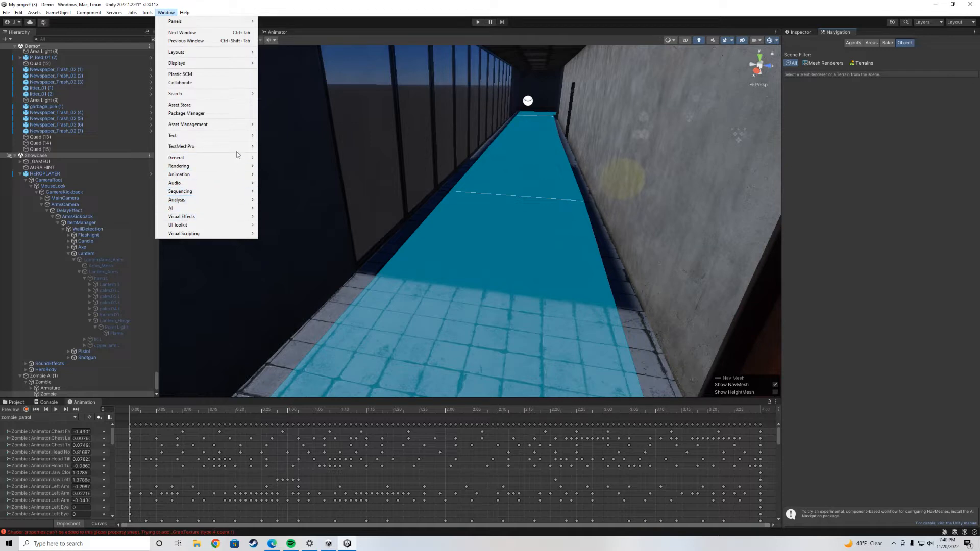
{"action": "mouse_move", "coordinate": [206, 208]}
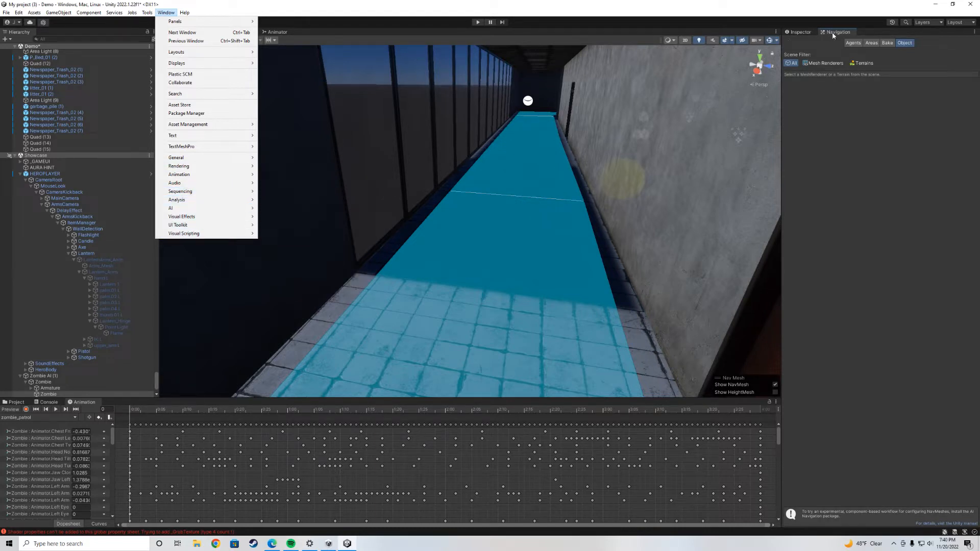
{"action": "left_click", "coordinate": [58, 12]}
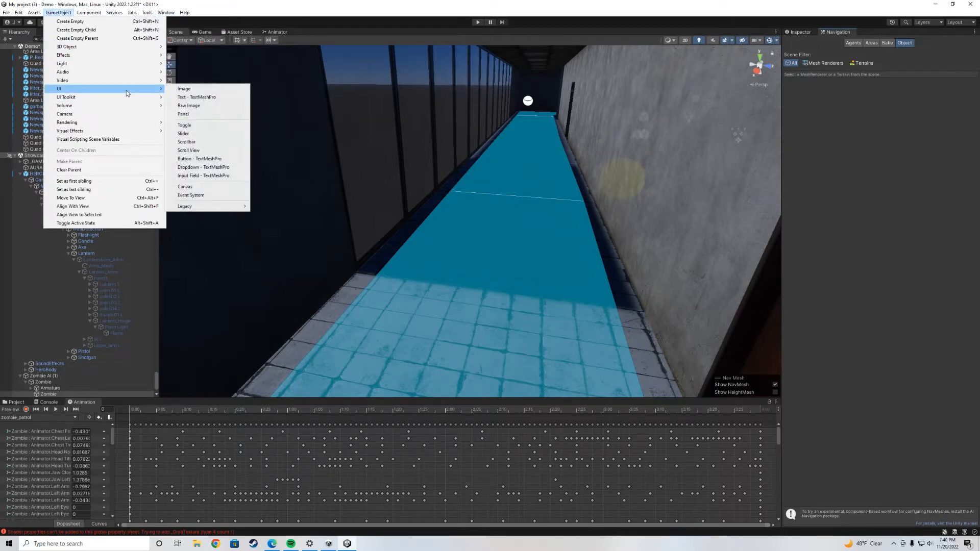
{"action": "mouse_move", "coordinate": [188, 150]}
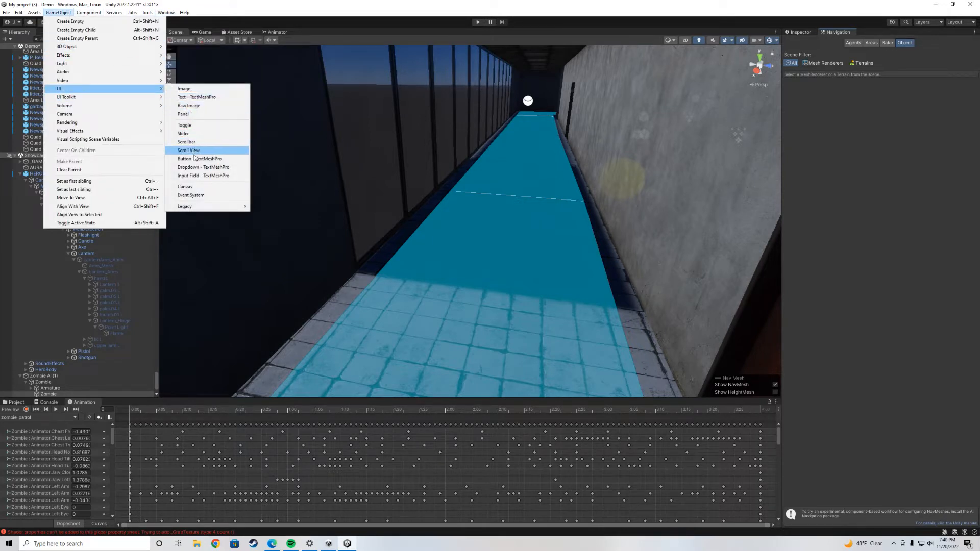
{"action": "mouse_move", "coordinate": [263, 13]}
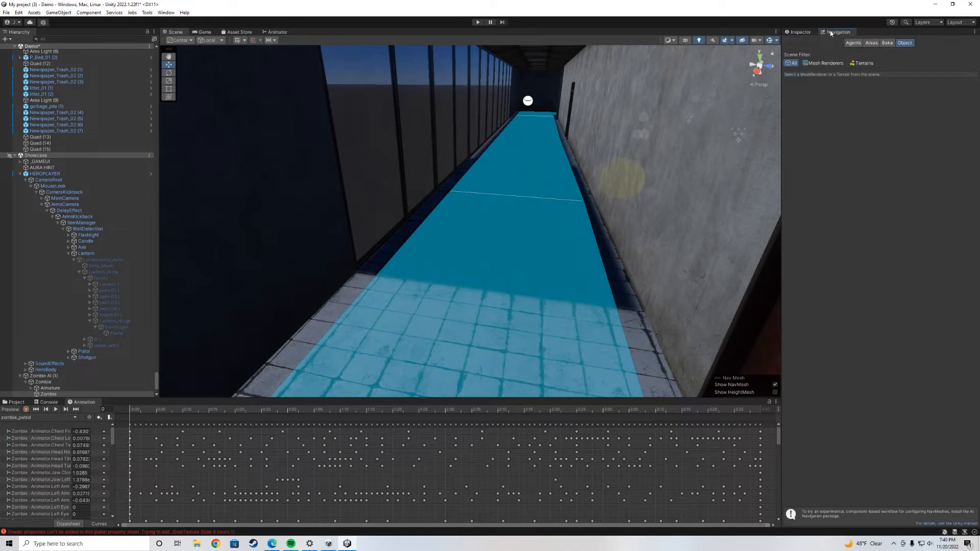
{"action": "mouse_move", "coordinate": [812, 141]}
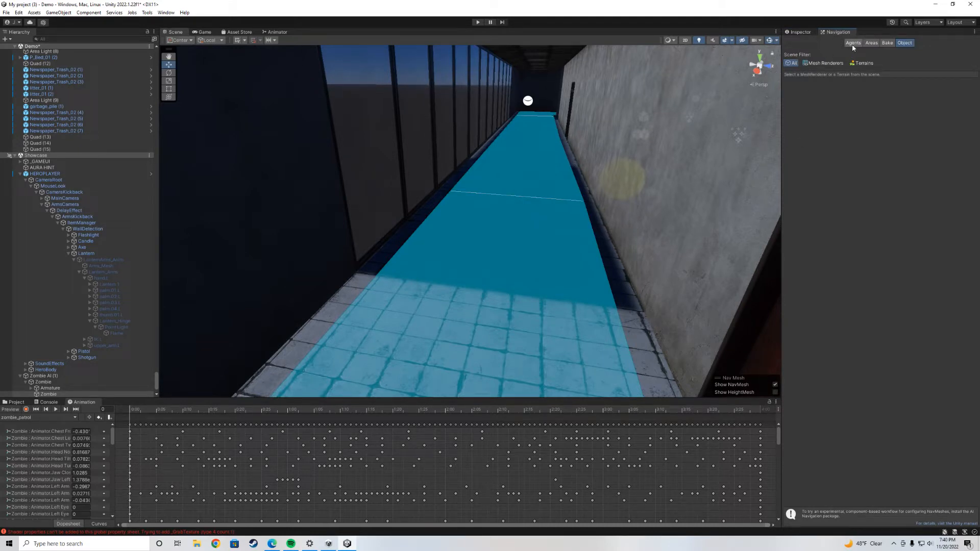
Step: Review the navigation area types, then show the Humanoid agent (radius 0.2, height 2, step 0.75, slope 45)
{"action": "left_click", "coordinate": [871, 42]}
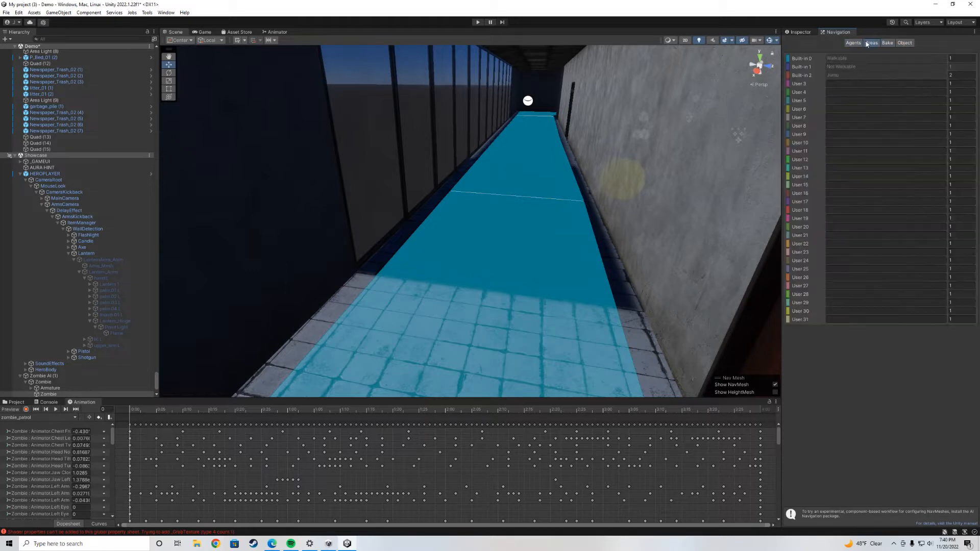
{"action": "left_click", "coordinate": [871, 43]}
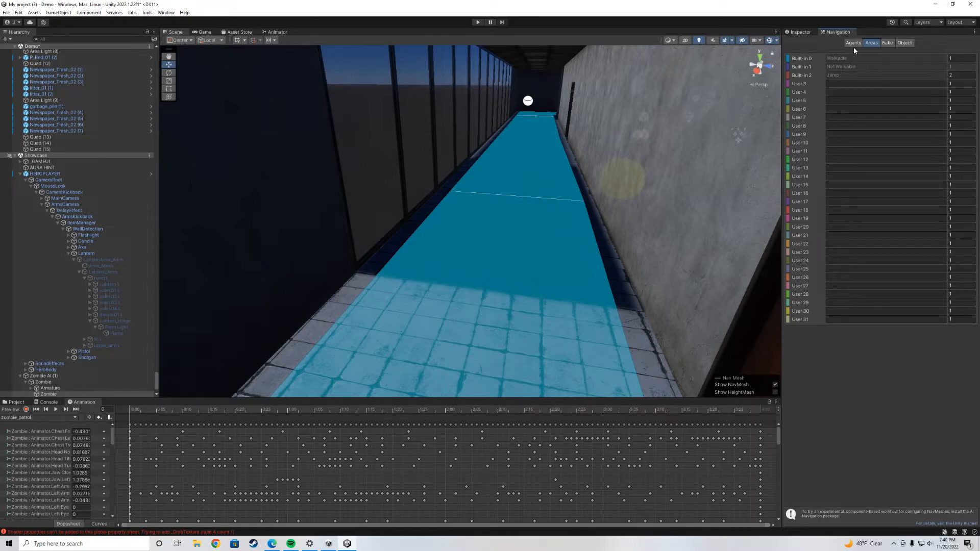
{"action": "left_click", "coordinate": [854, 43]}
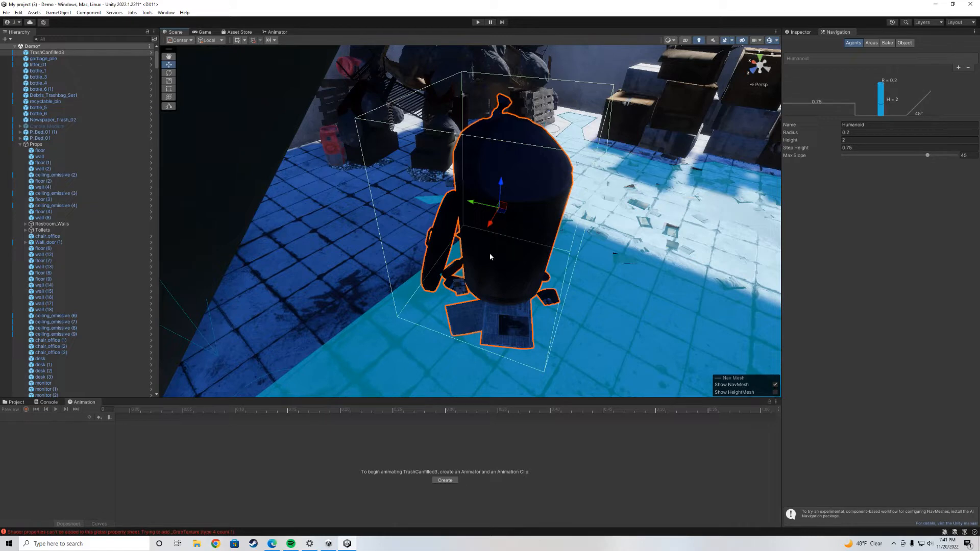
{"action": "mouse_move", "coordinate": [769, 96]}
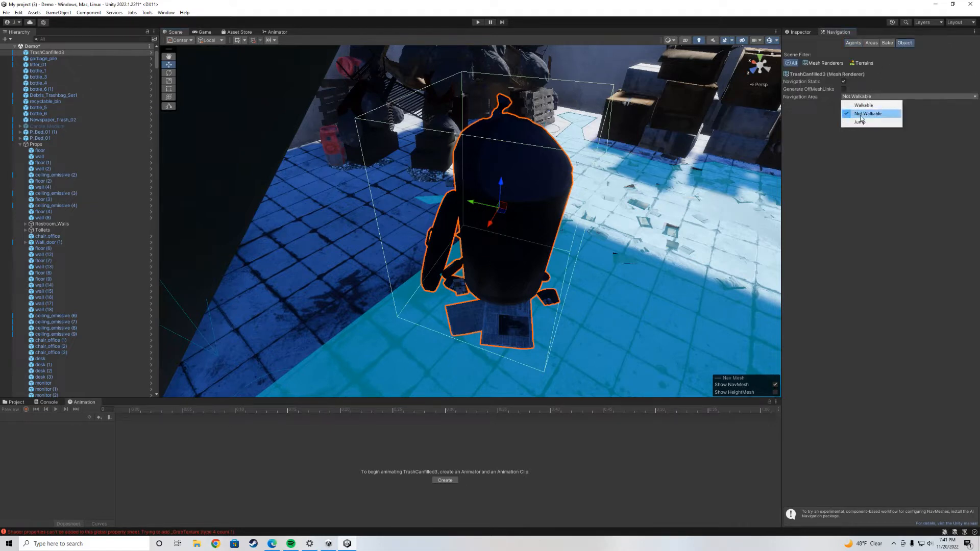
Step: Mark the trash can Not Walkable and move to the Bake settings to rebake the NavMesh
{"action": "left_click", "coordinate": [868, 113]}
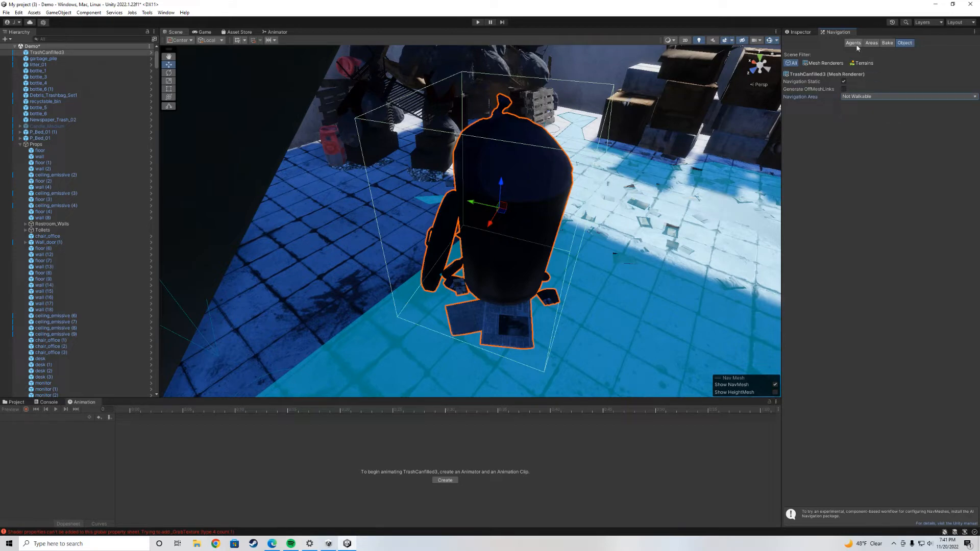
{"action": "left_click", "coordinate": [886, 43]}
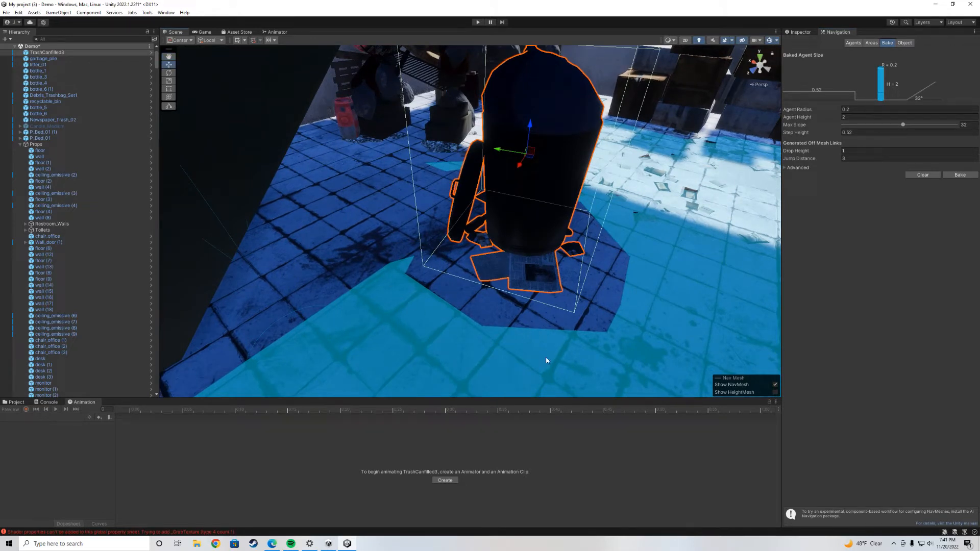
{"action": "mouse_move", "coordinate": [520, 213]}
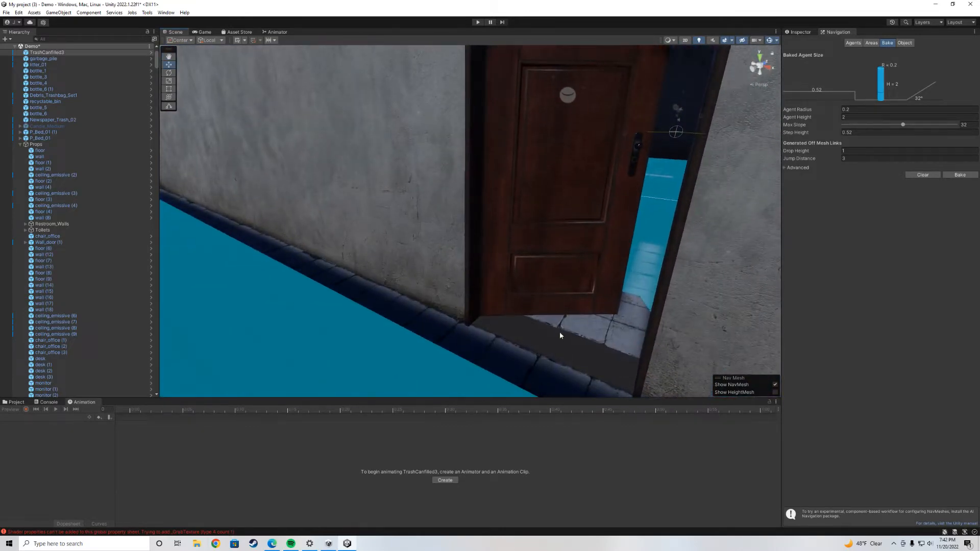
{"action": "mouse_move", "coordinate": [525, 328]}
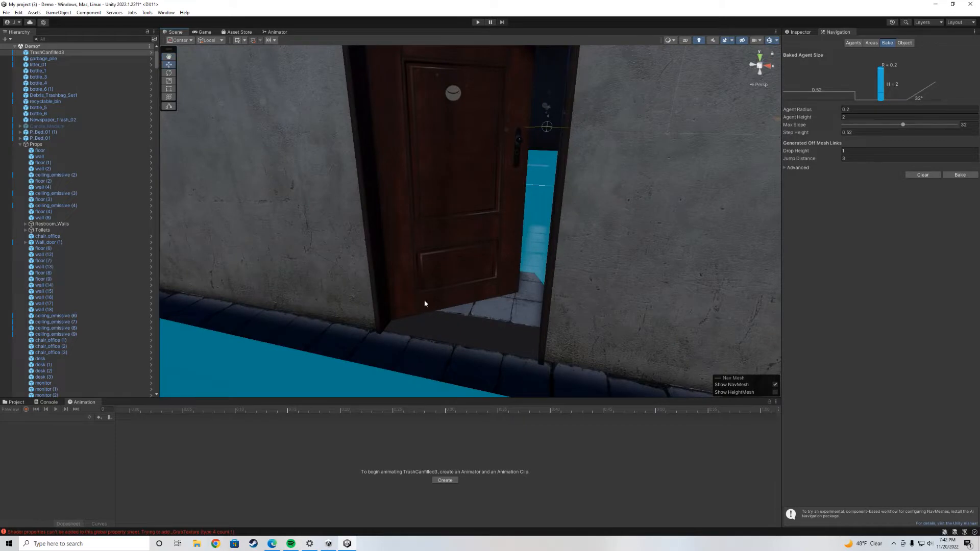
{"action": "mouse_move", "coordinate": [462, 333]}
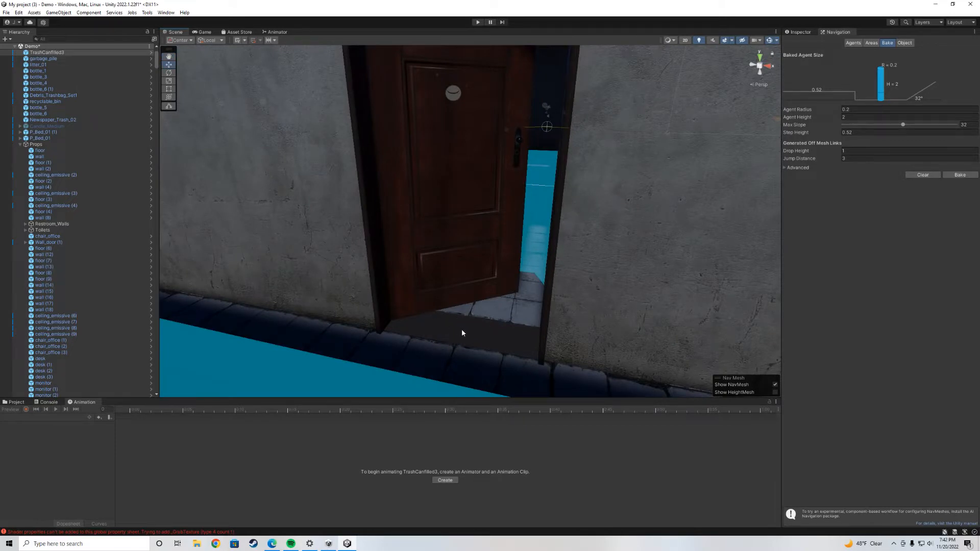
{"action": "mouse_move", "coordinate": [498, 257]}
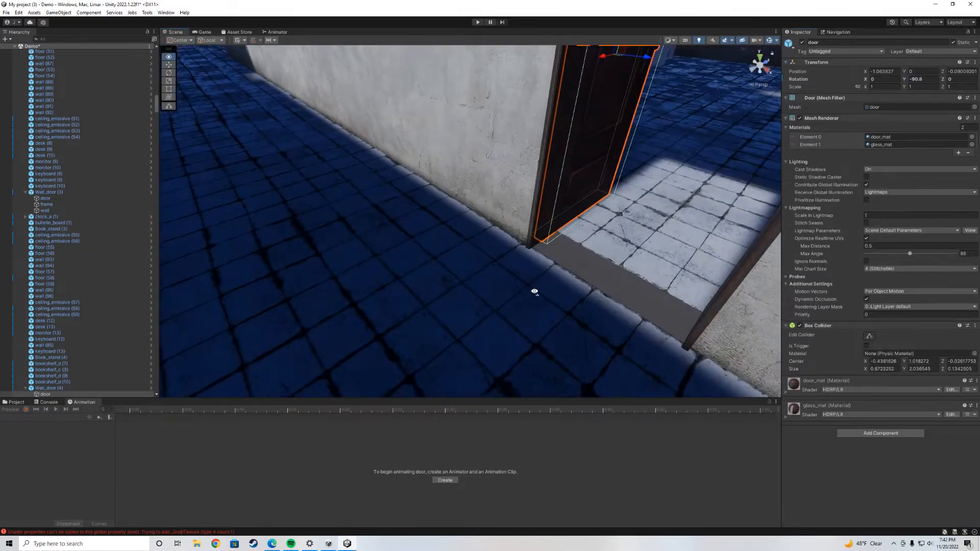
{"action": "left_click", "coordinate": [825, 32]}
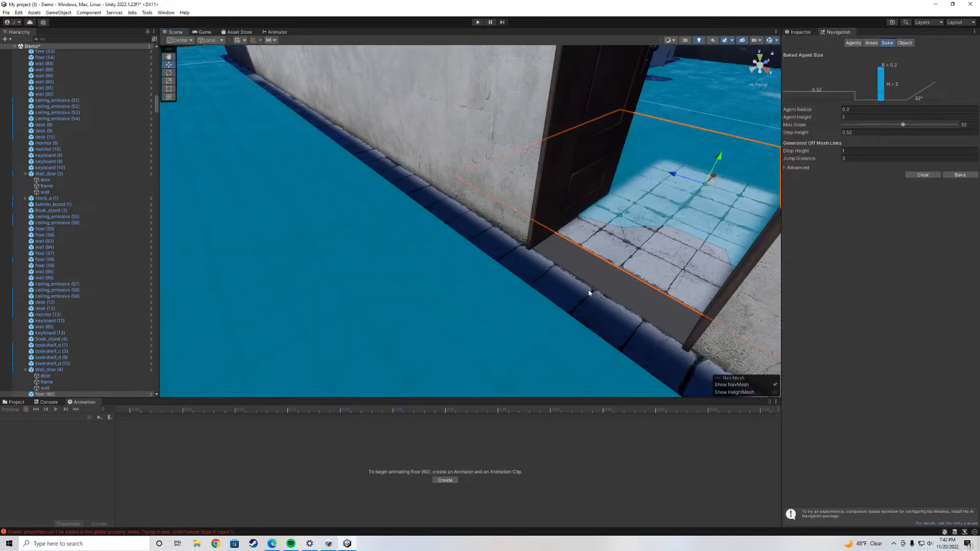
{"action": "mouse_move", "coordinate": [567, 261]}
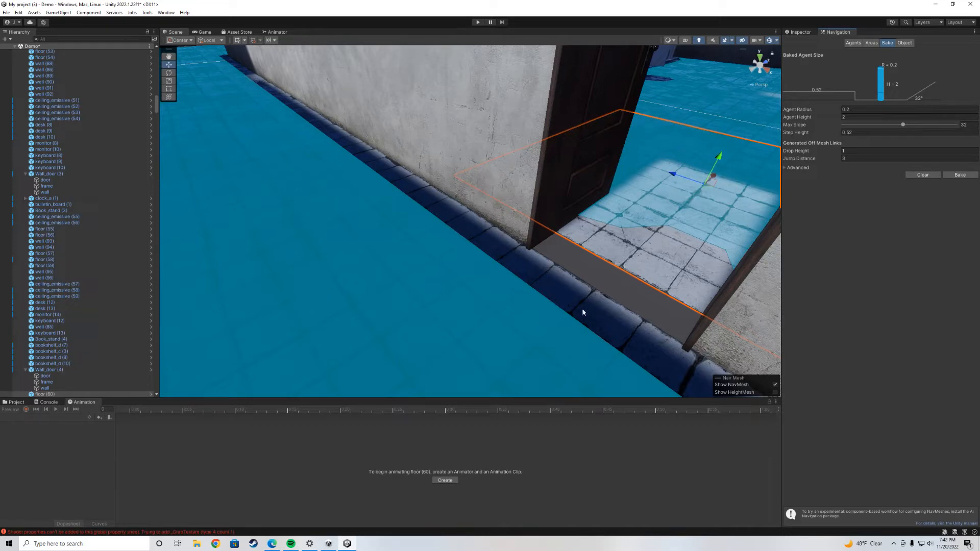
{"action": "mouse_move", "coordinate": [706, 152]}
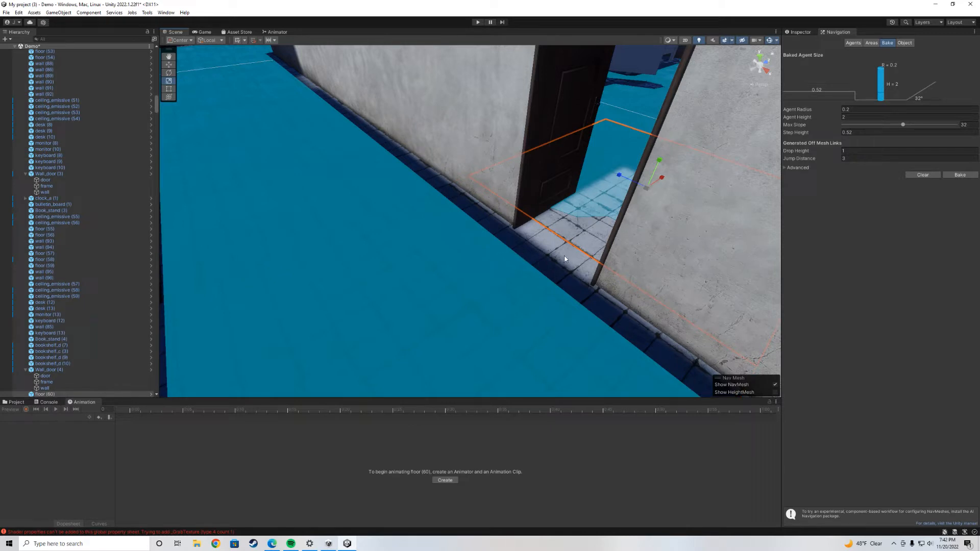
{"action": "left_click", "coordinate": [961, 174]}
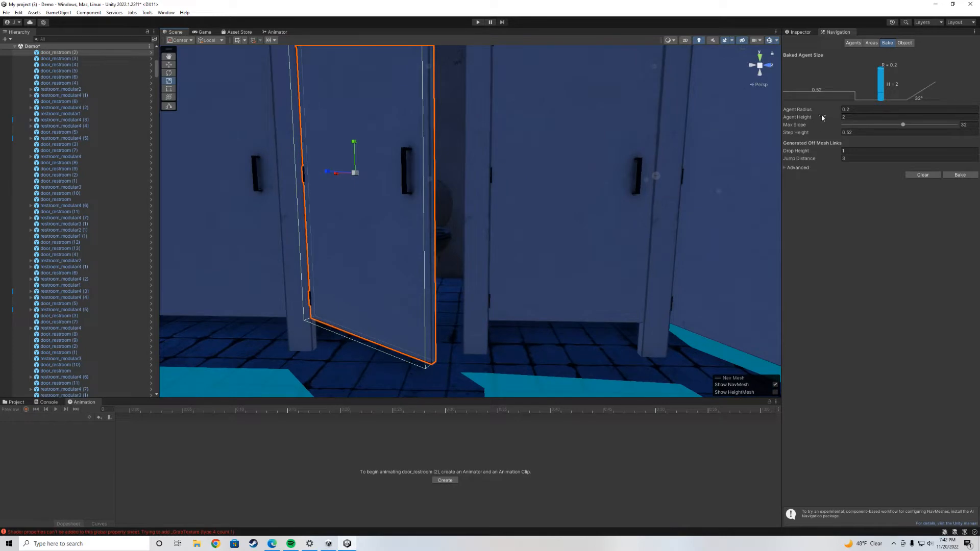
{"action": "mouse_move", "coordinate": [874, 65]}
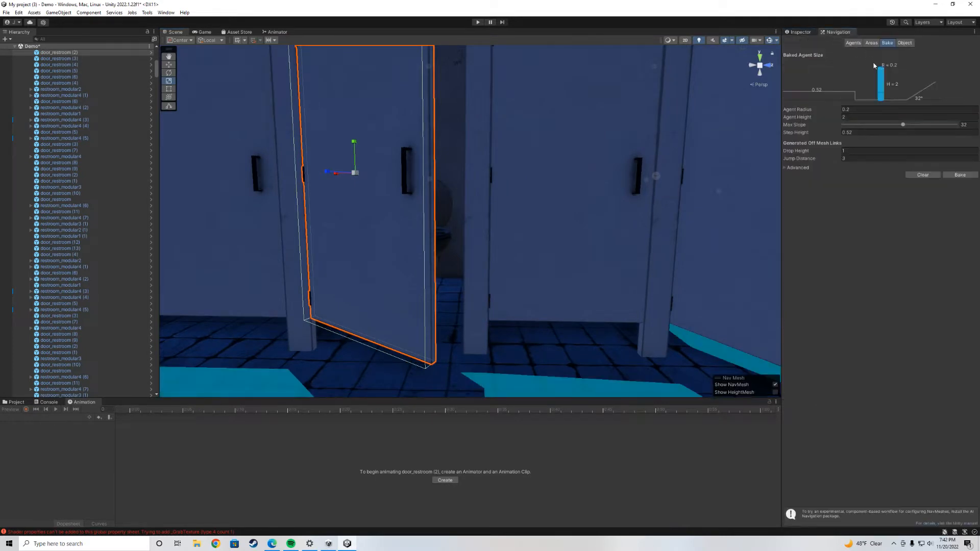
Step: Check the restroom stall door's navigation settings and component properties
{"action": "left_click", "coordinate": [871, 43]}
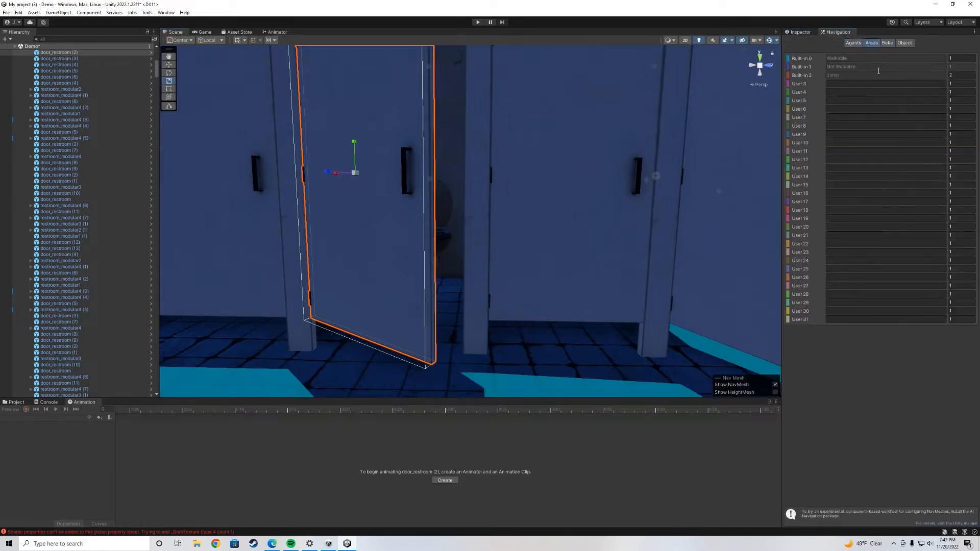
{"action": "left_click", "coordinate": [904, 43]}
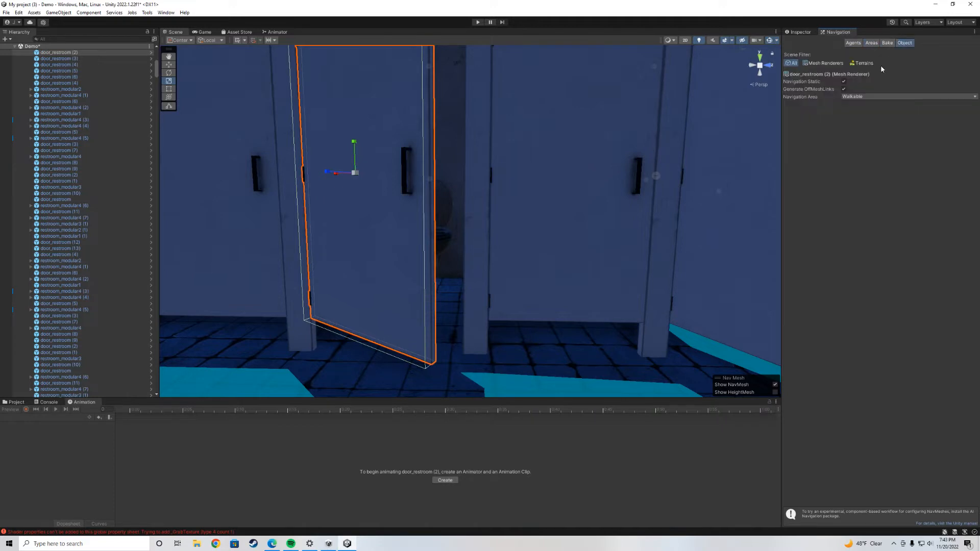
{"action": "left_click", "coordinate": [800, 32]}
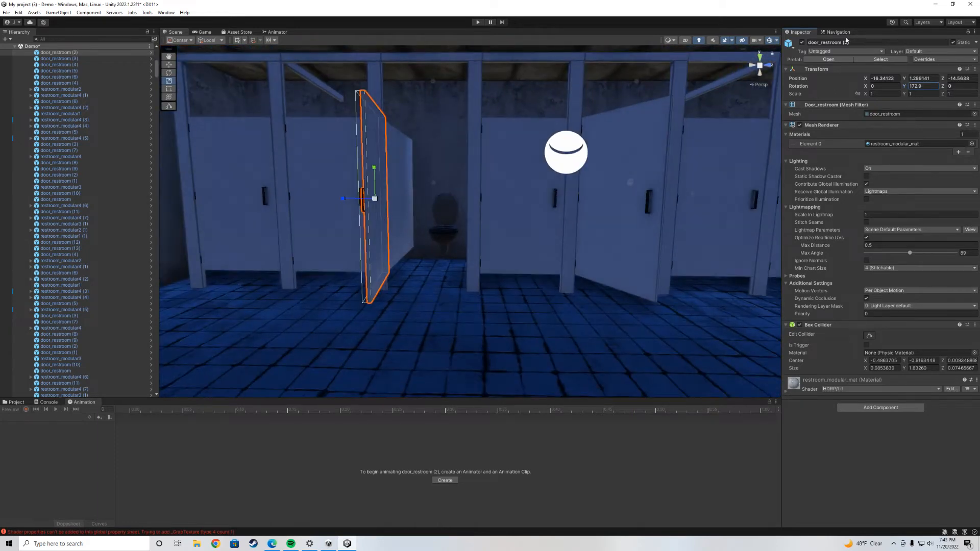
{"action": "left_click", "coordinate": [838, 31]}
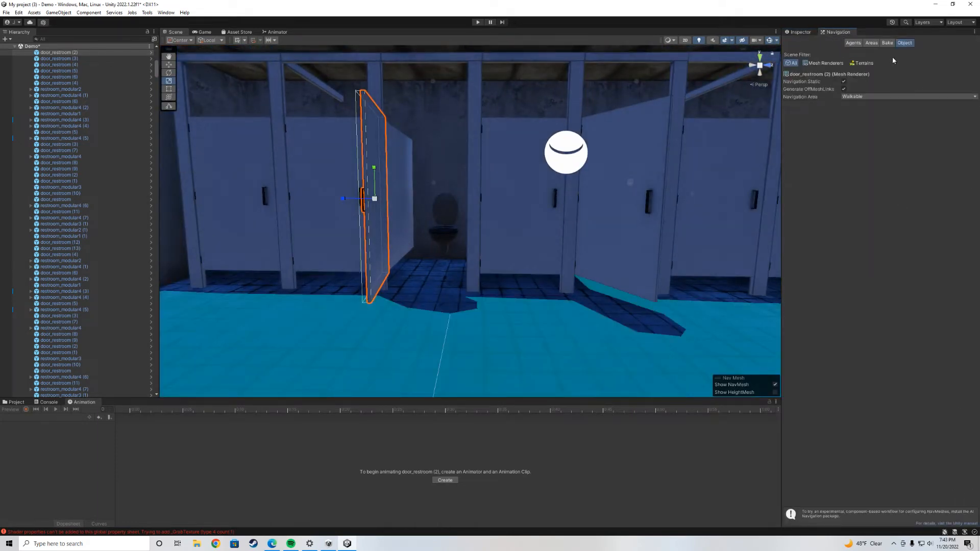
Step: Rebake the NavMesh so the open stall door carves out its footprint
{"action": "left_click", "coordinate": [886, 43]}
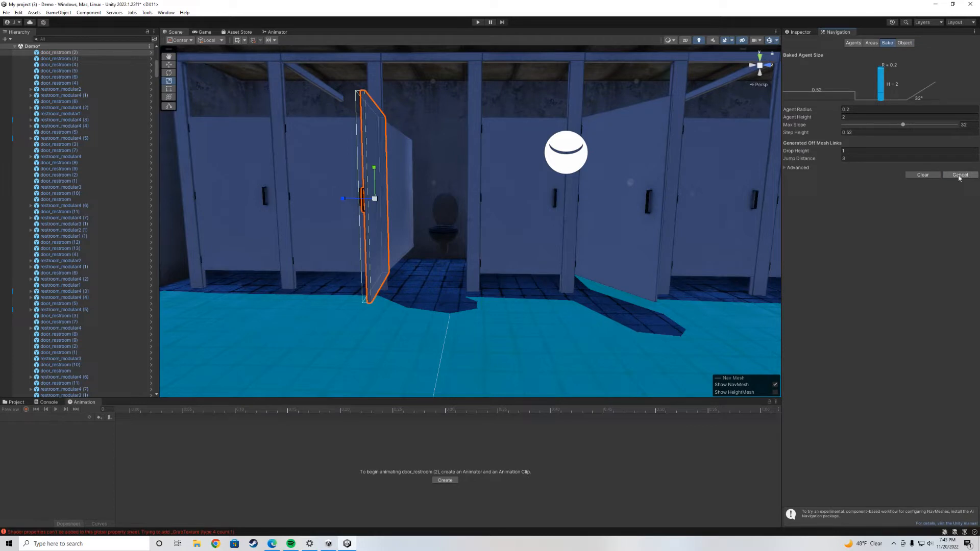
{"action": "left_click", "coordinate": [960, 175]}
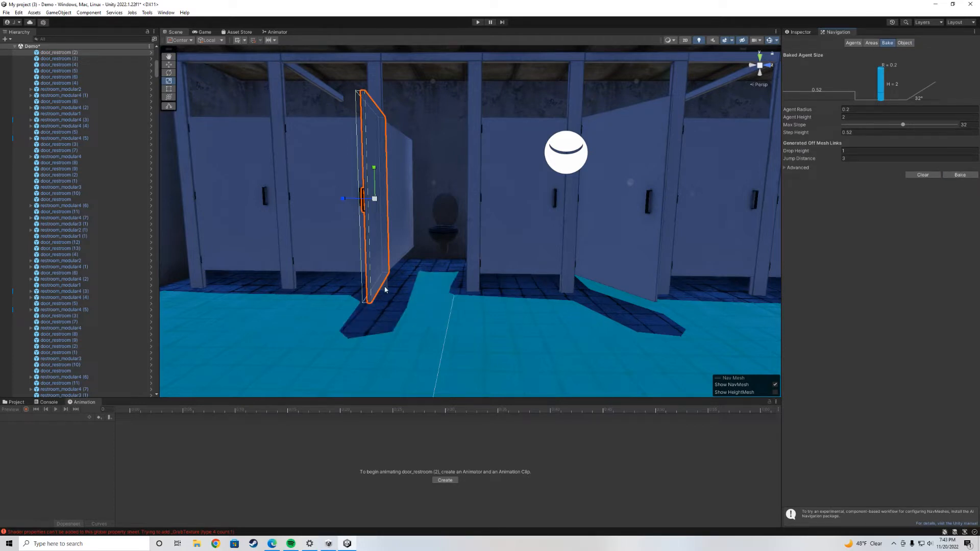
{"action": "mouse_move", "coordinate": [528, 280]}
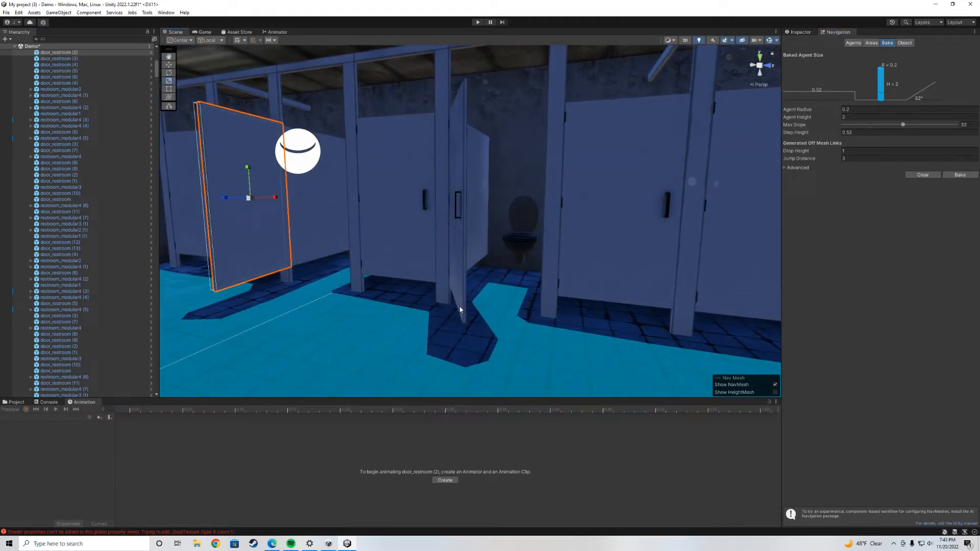
{"action": "mouse_move", "coordinate": [497, 295]}
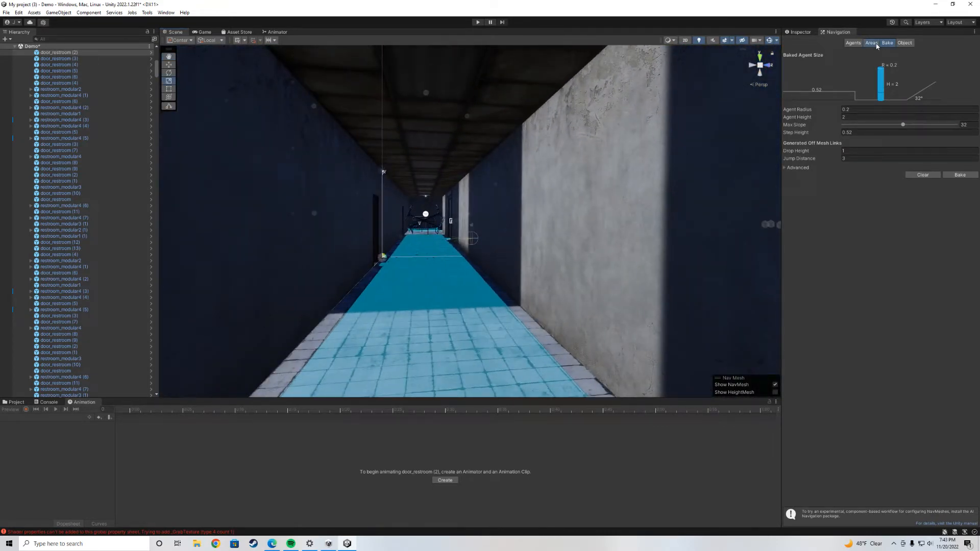
Step: Inspect per-object navigation on the stairs and desks, then show the Humanoid agent's dimensions
{"action": "left_click", "coordinate": [903, 43]}
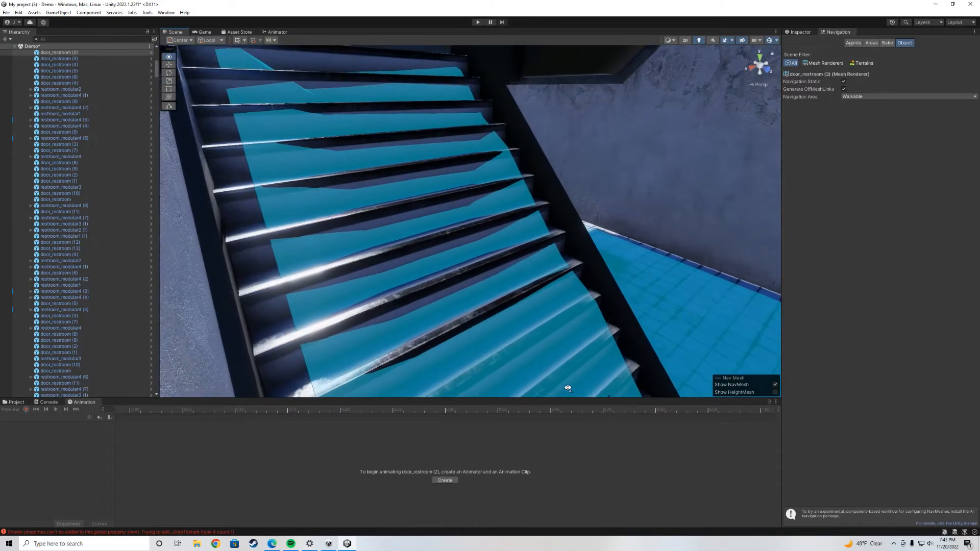
{"action": "left_click", "coordinate": [853, 42]}
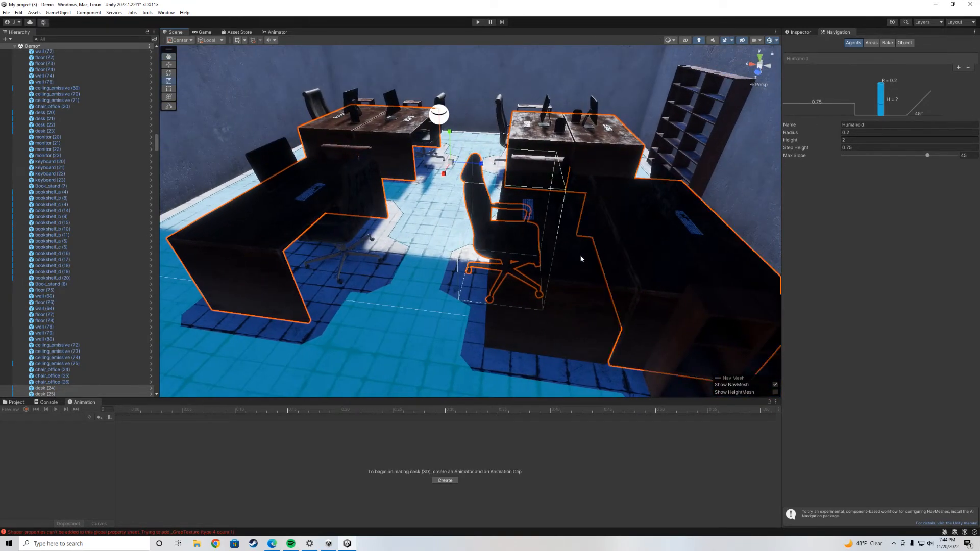
Step: Single out one office desk and set its Navigation Area to Not Walkable
{"action": "left_click", "coordinate": [904, 43]}
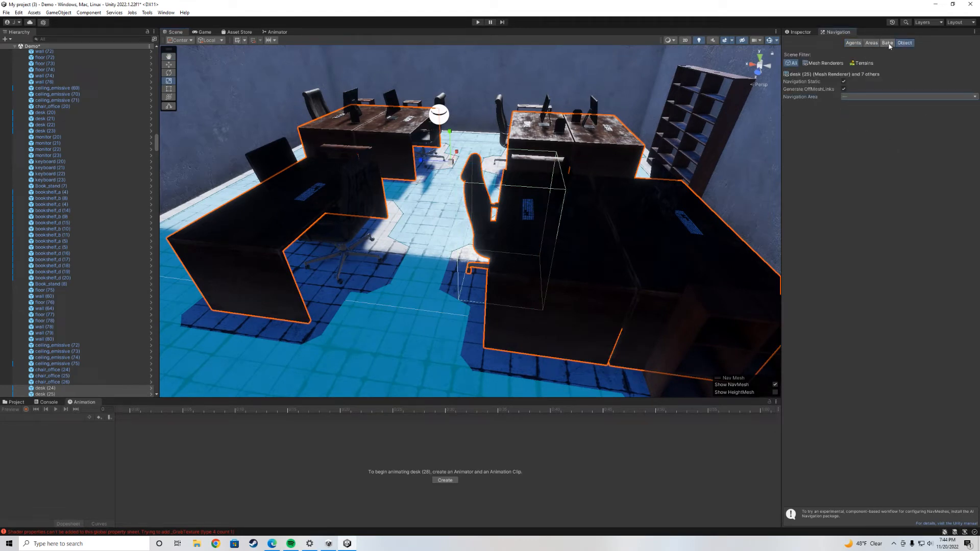
{"action": "left_click", "coordinate": [887, 43]}
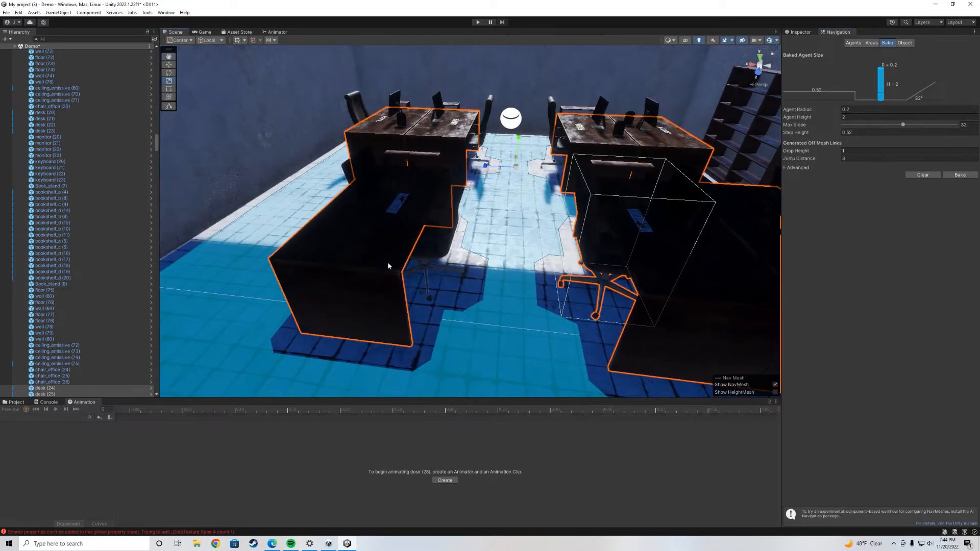
{"action": "left_click", "coordinate": [904, 43]}
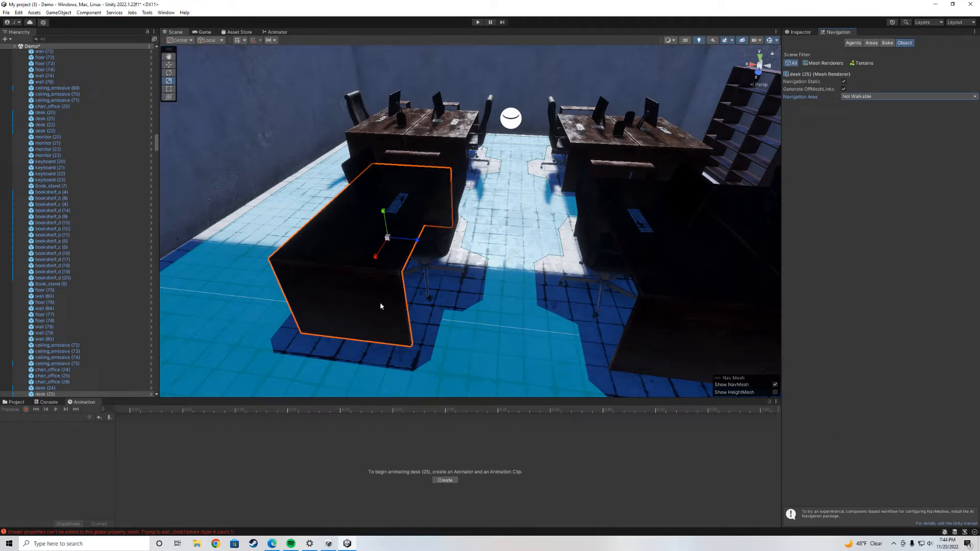
{"action": "mouse_move", "coordinate": [383, 233]}
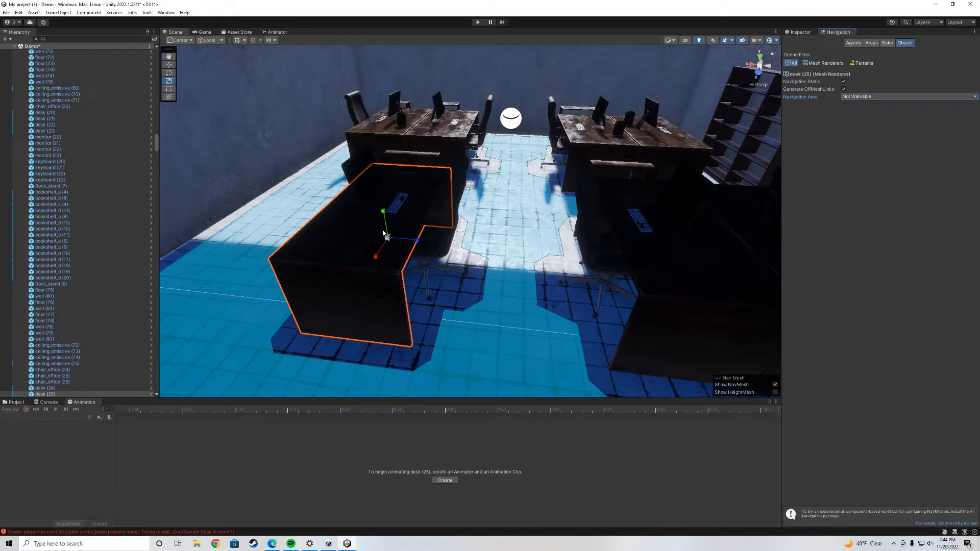
{"action": "mouse_move", "coordinate": [840, 101]}
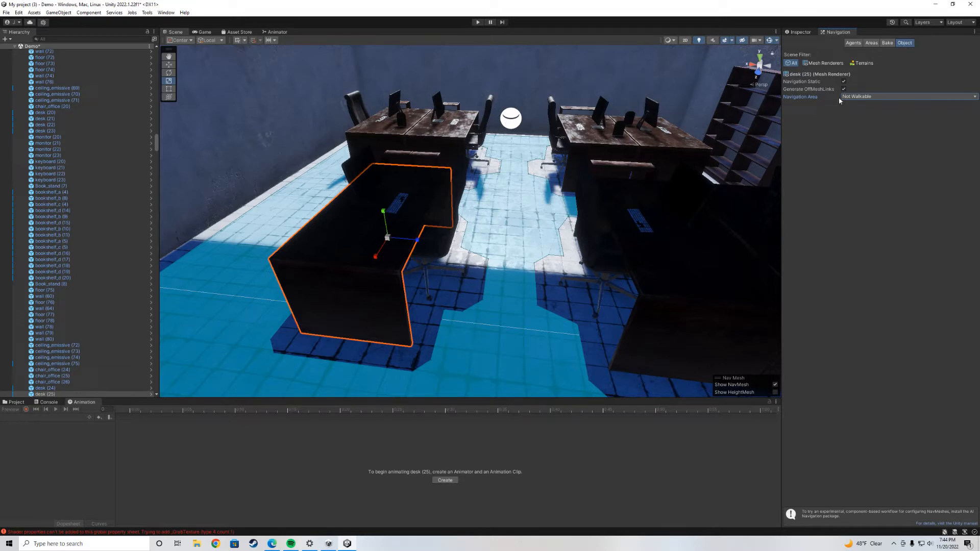
{"action": "left_click", "coordinate": [844, 81]}
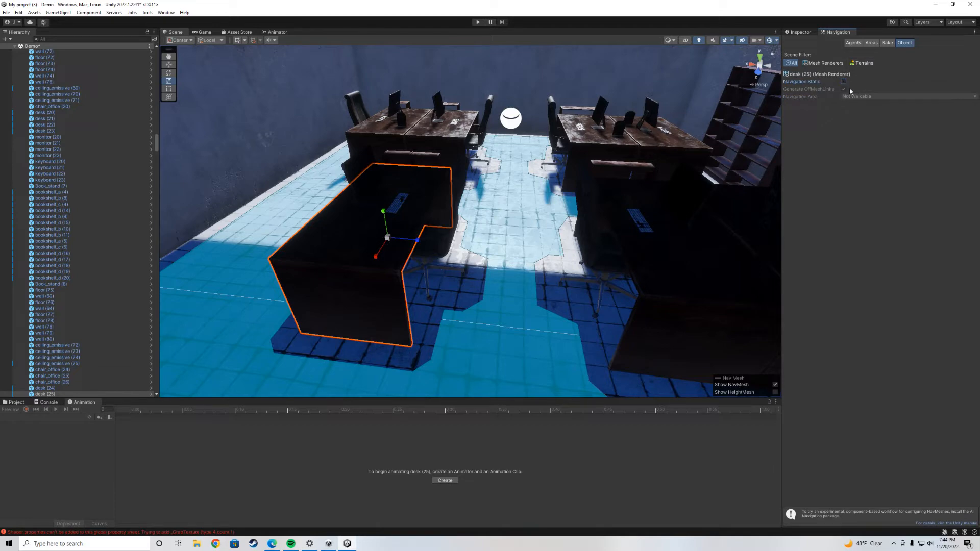
{"action": "left_click", "coordinate": [907, 96]}
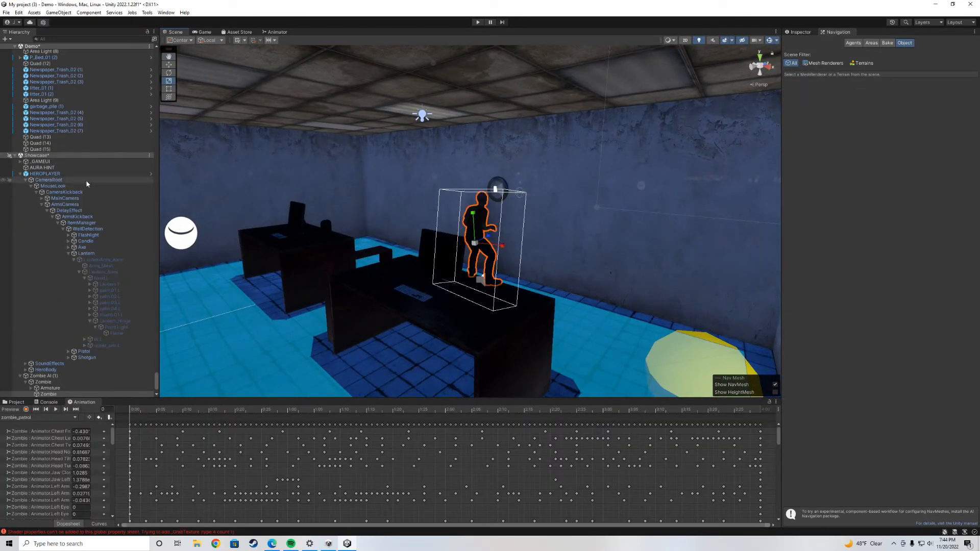
{"action": "mouse_move", "coordinate": [65, 173]}
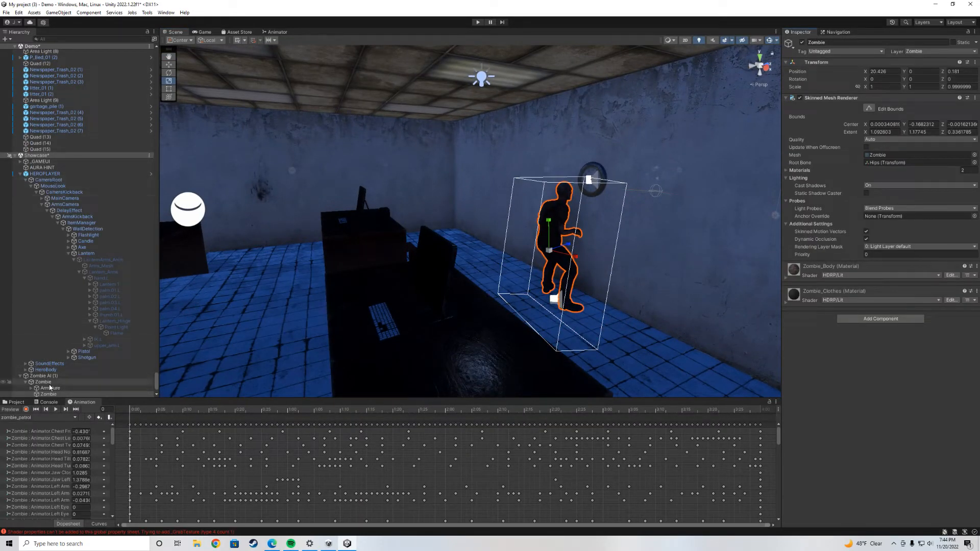
Step: Select the Zombie parent and review its Nav Mesh Agent, NPC Health, footsteps and Behaviour AI settings
{"action": "left_click", "coordinate": [43, 382]}
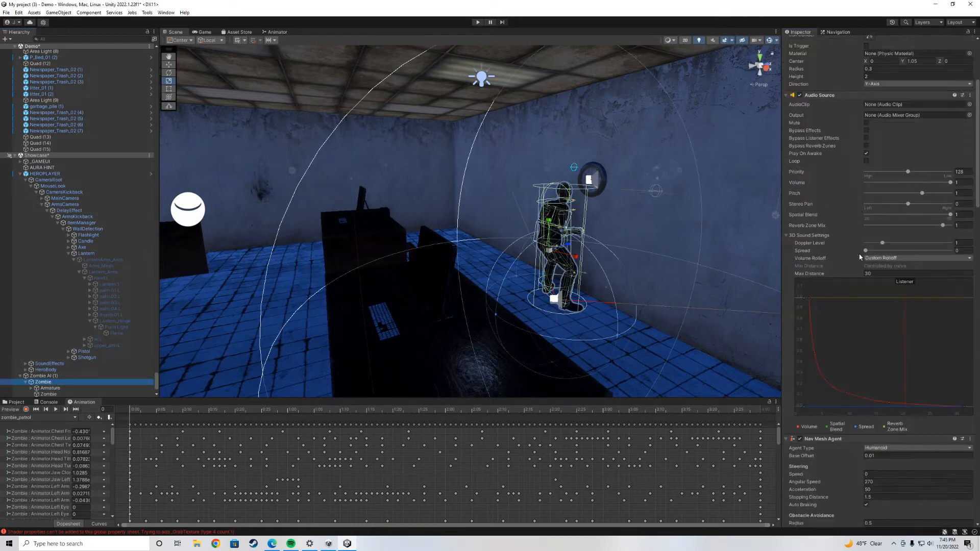
{"action": "scroll", "scroll_direction": "down", "scroll_amount": 3}
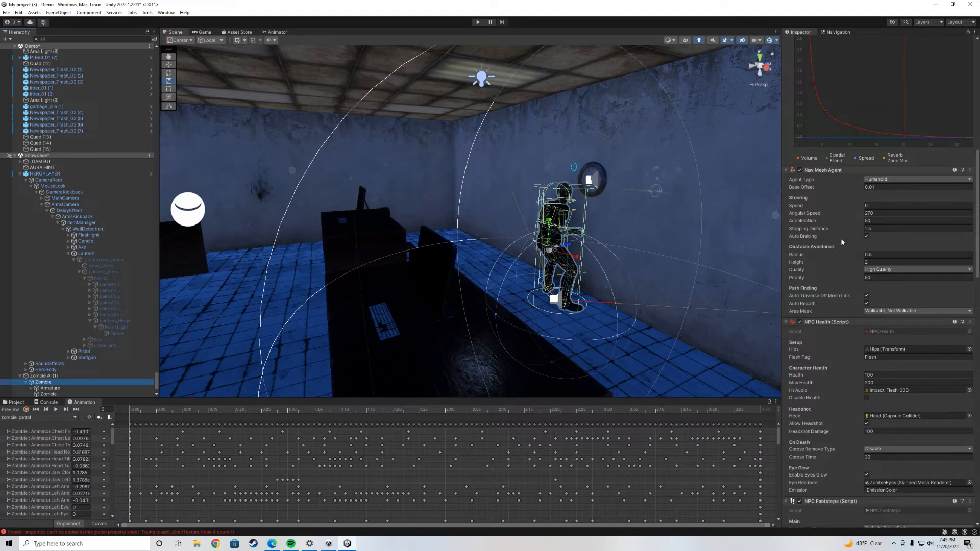
{"action": "scroll", "scroll_direction": "down", "scroll_amount": 3}
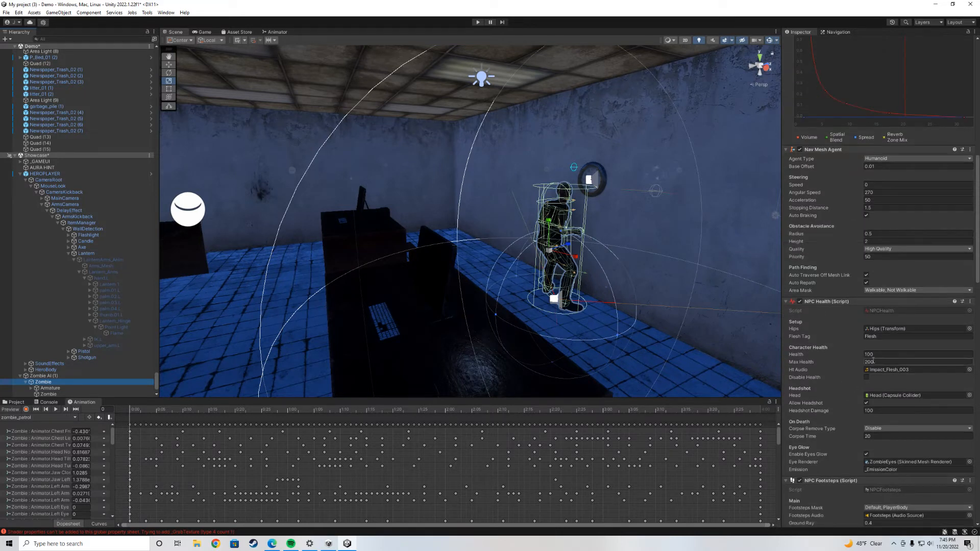
{"action": "scroll", "scroll_direction": "down", "scroll_amount": 3}
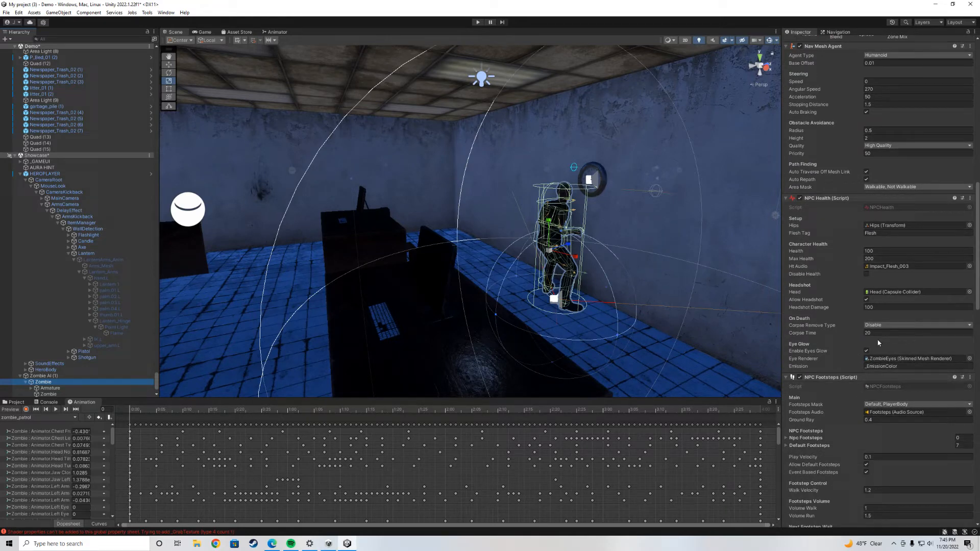
{"action": "scroll", "scroll_direction": "down", "scroll_amount": 3}
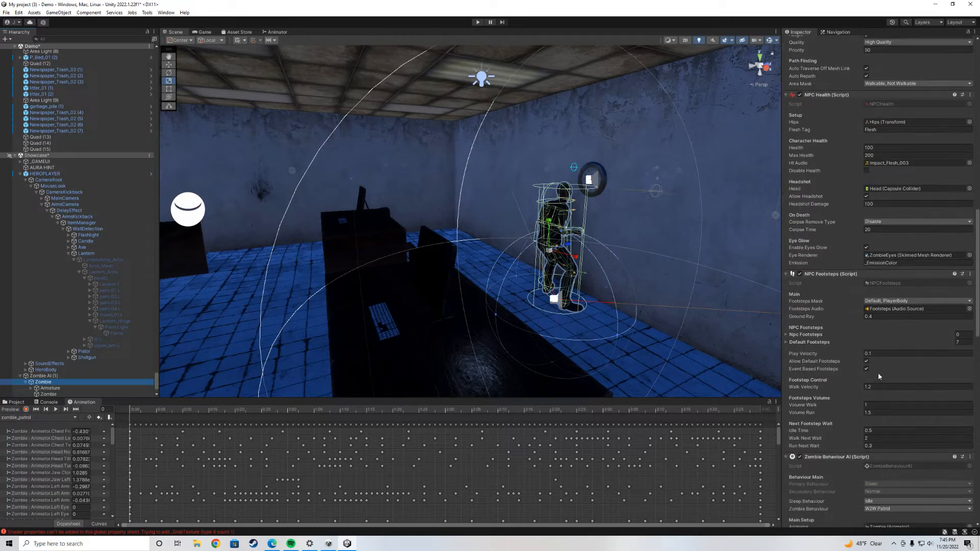
{"action": "mouse_move", "coordinate": [836, 389]}
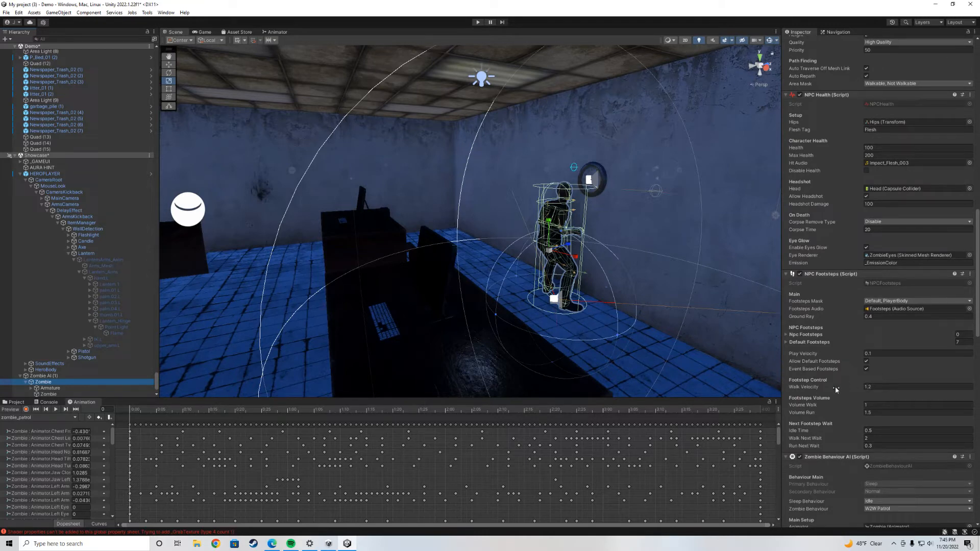
{"action": "scroll", "scroll_direction": "down", "scroll_amount": 3}
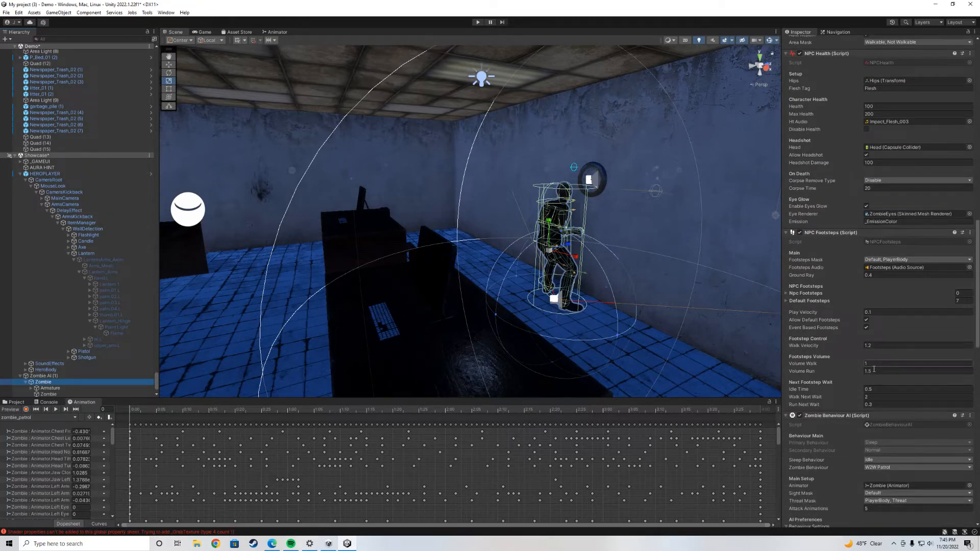
{"action": "scroll", "scroll_direction": "down", "scroll_amount": 3}
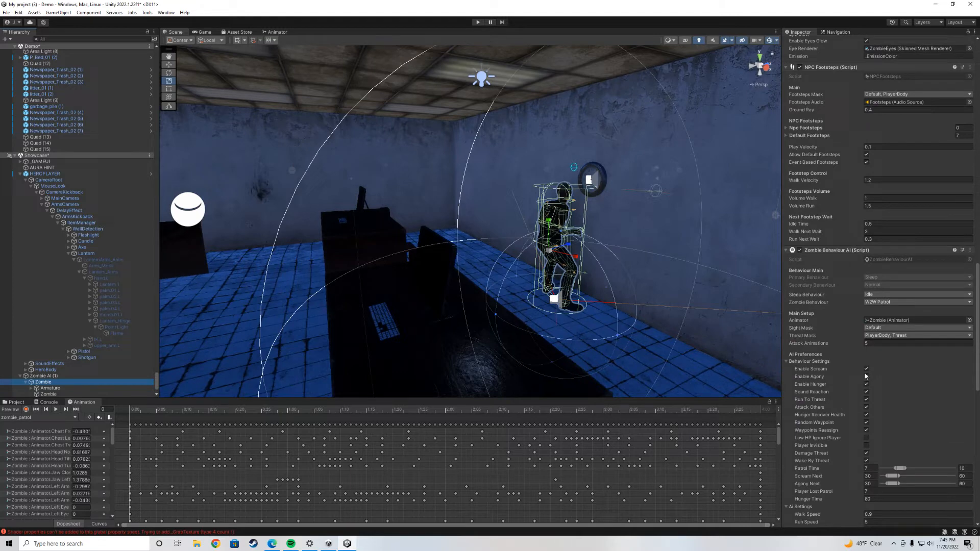
{"action": "mouse_move", "coordinate": [868, 399]}
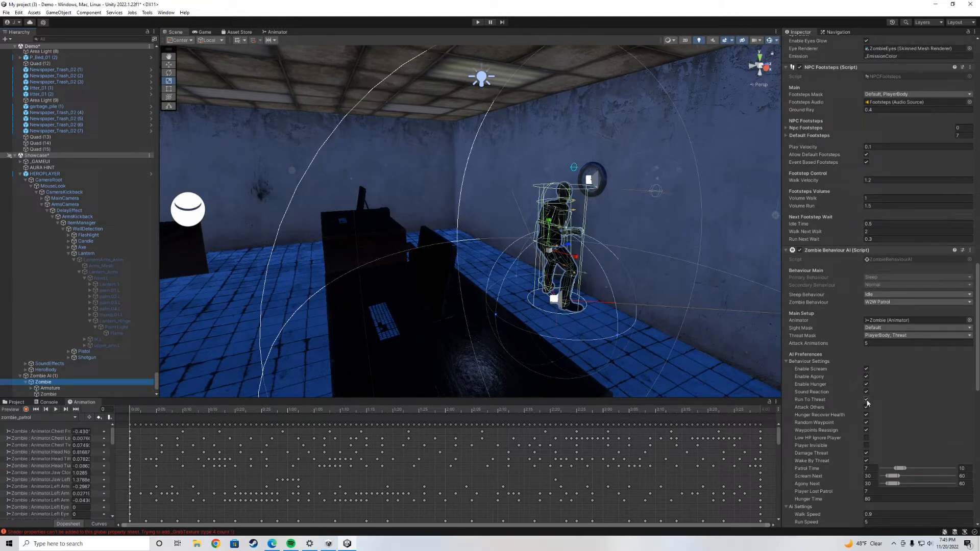
{"action": "scroll", "scroll_direction": "down", "scroll_amount": 3}
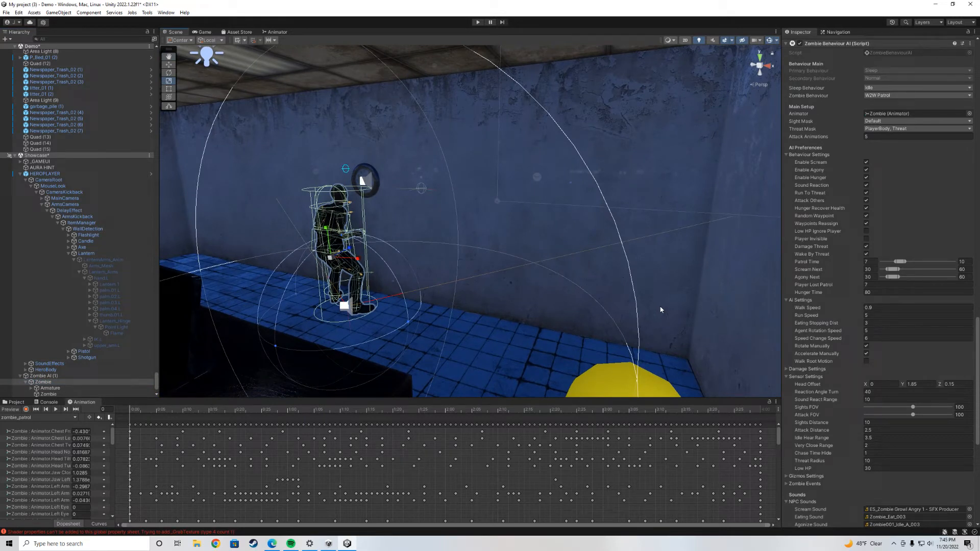
{"action": "mouse_move", "coordinate": [430, 285]}
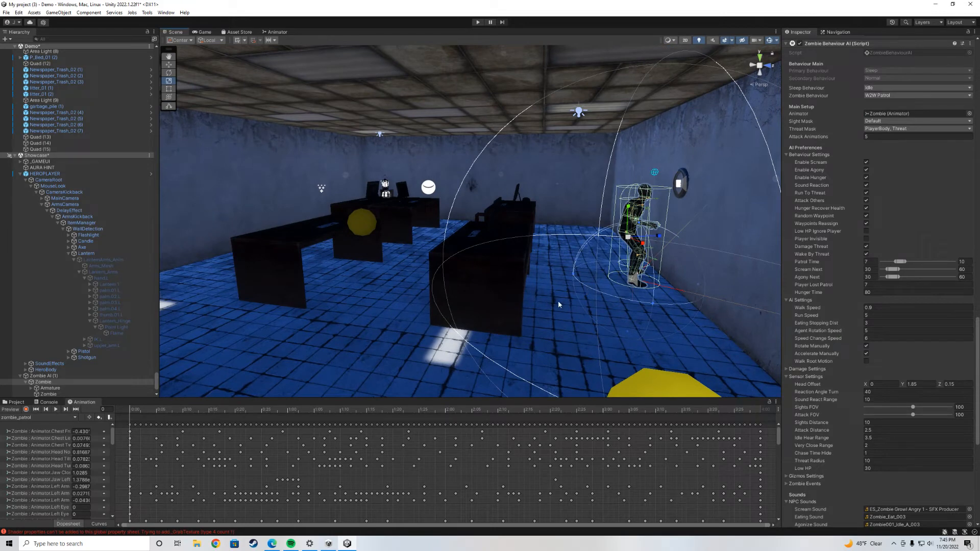
{"action": "mouse_move", "coordinate": [481, 286]}
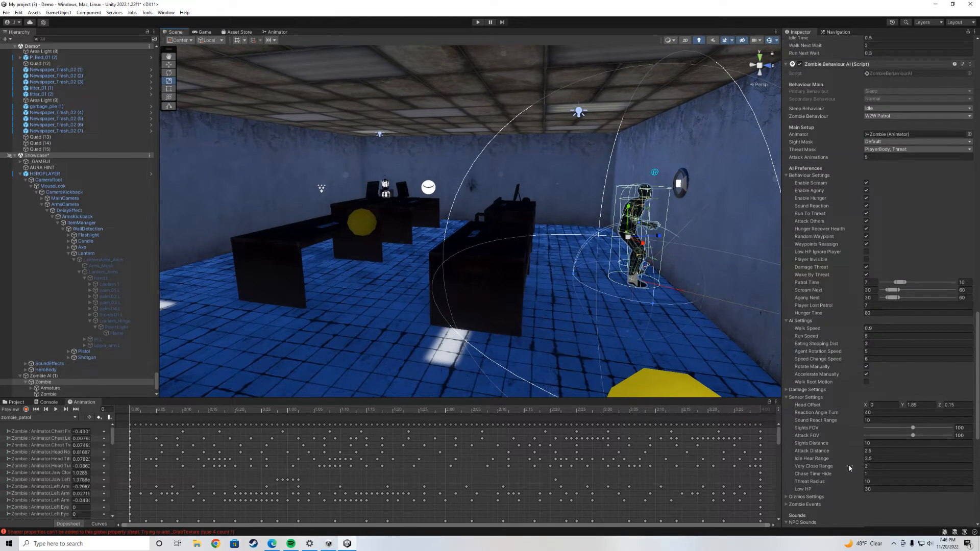
{"action": "scroll", "scroll_direction": "down", "scroll_amount": 3}
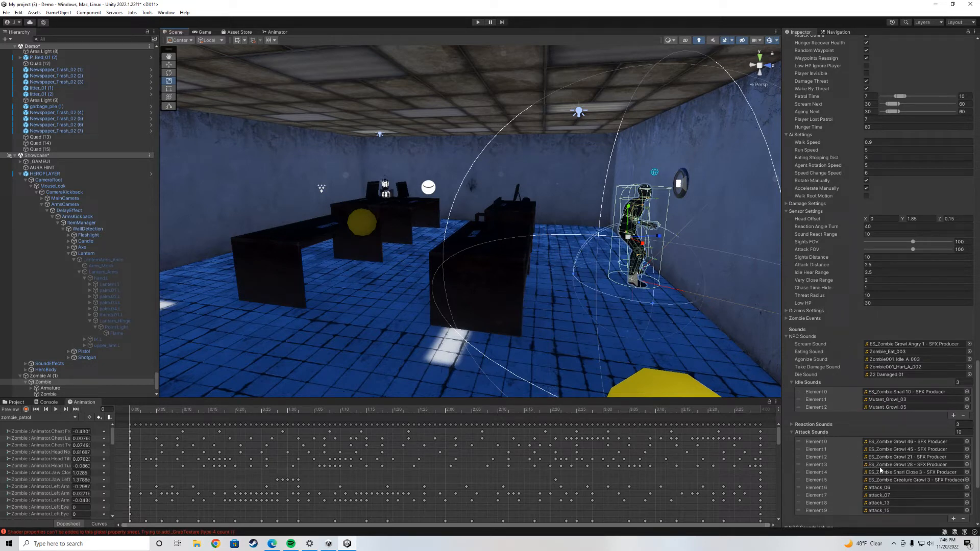
{"action": "mouse_move", "coordinate": [920, 470]}
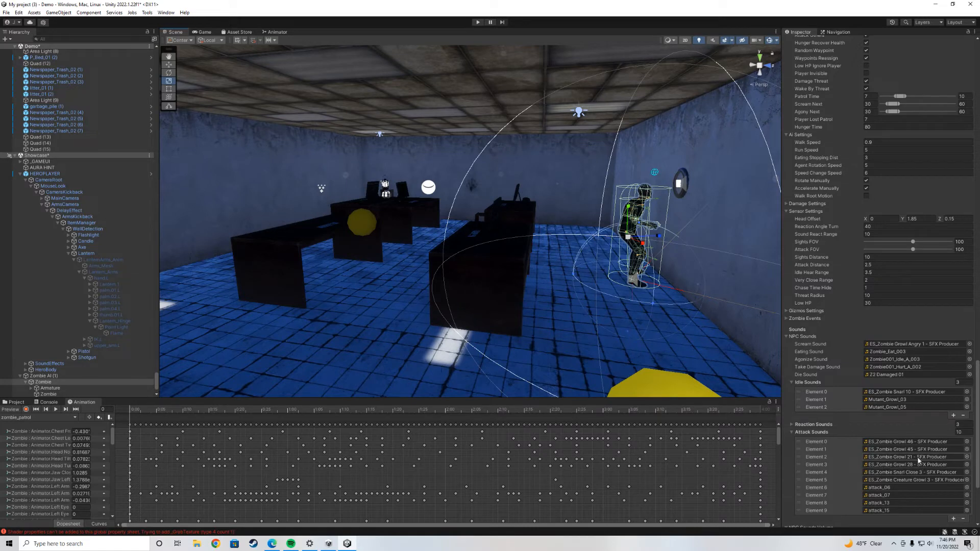
{"action": "mouse_move", "coordinate": [675, 336]}
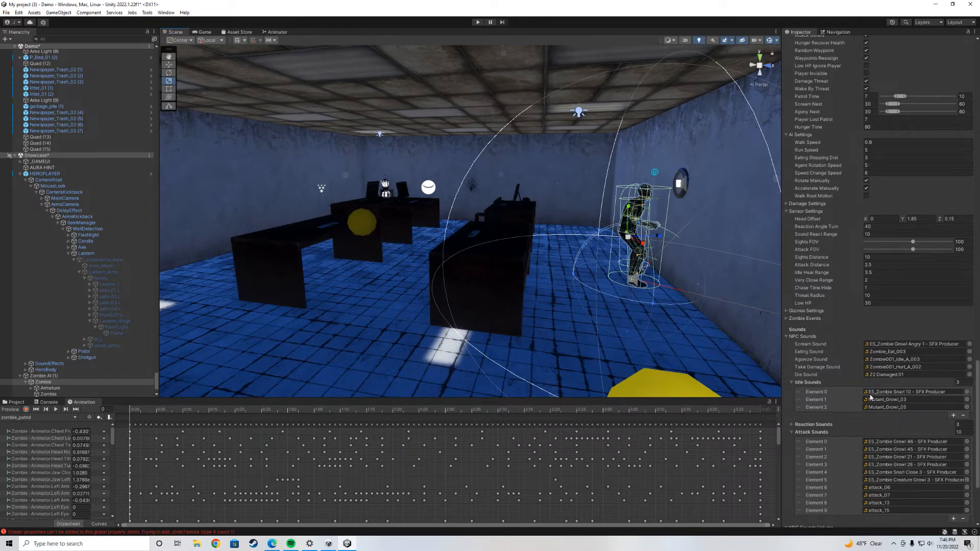
{"action": "scroll", "scroll_direction": "up", "scroll_amount": 3}
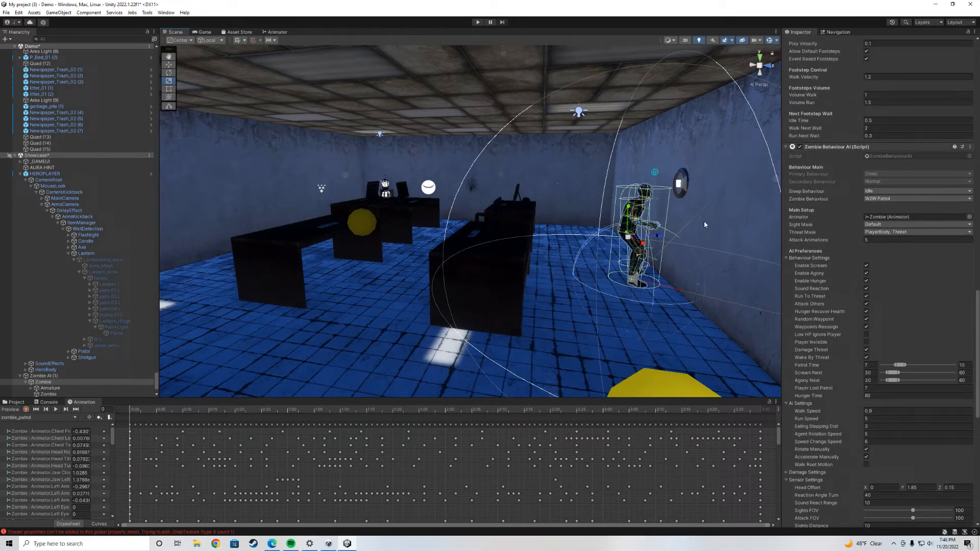
{"action": "left_click", "coordinate": [916, 191]}
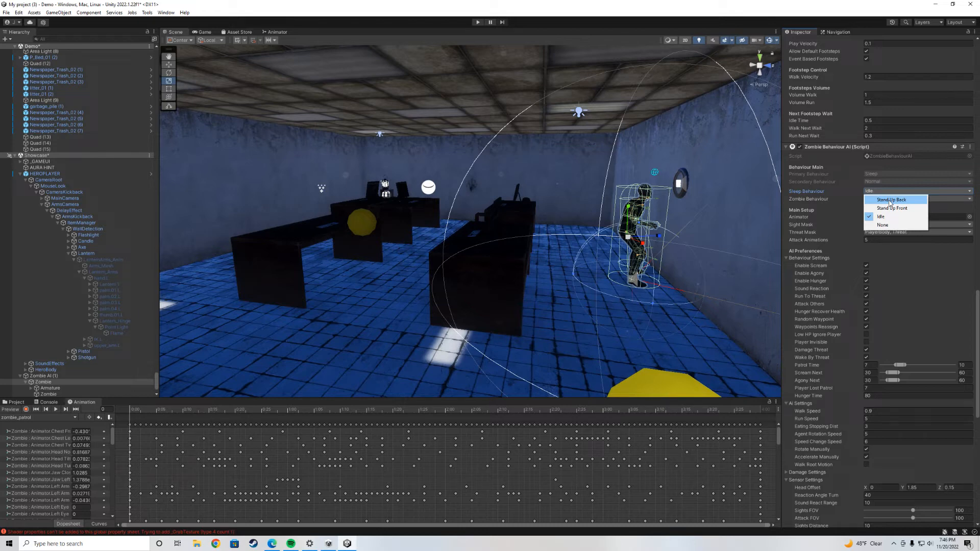
{"action": "mouse_move", "coordinate": [892, 207]}
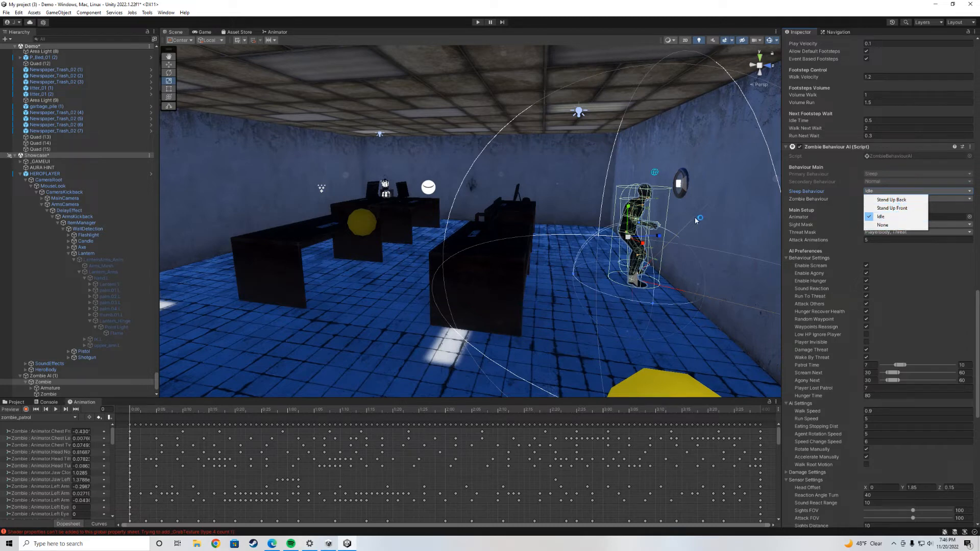
{"action": "mouse_move", "coordinate": [609, 167]}
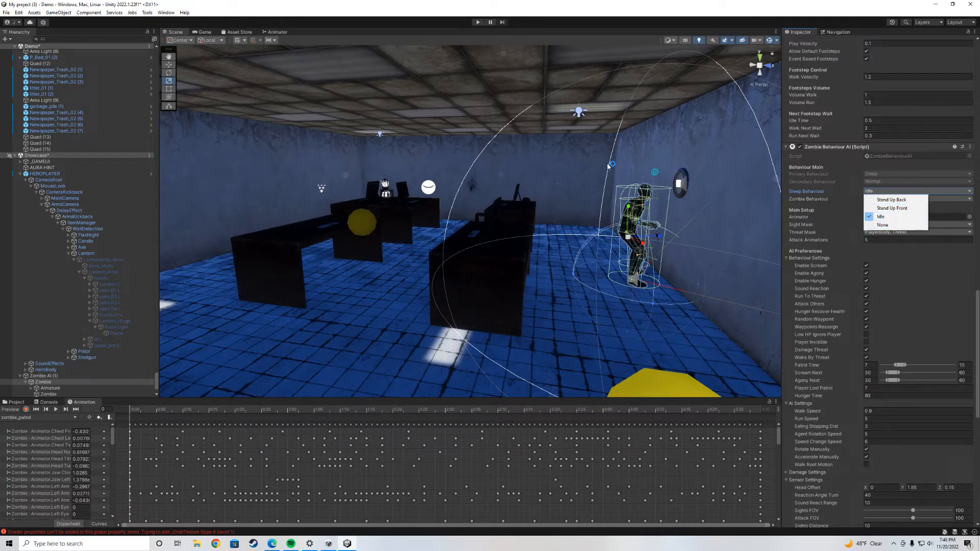
{"action": "mouse_move", "coordinate": [518, 323]}
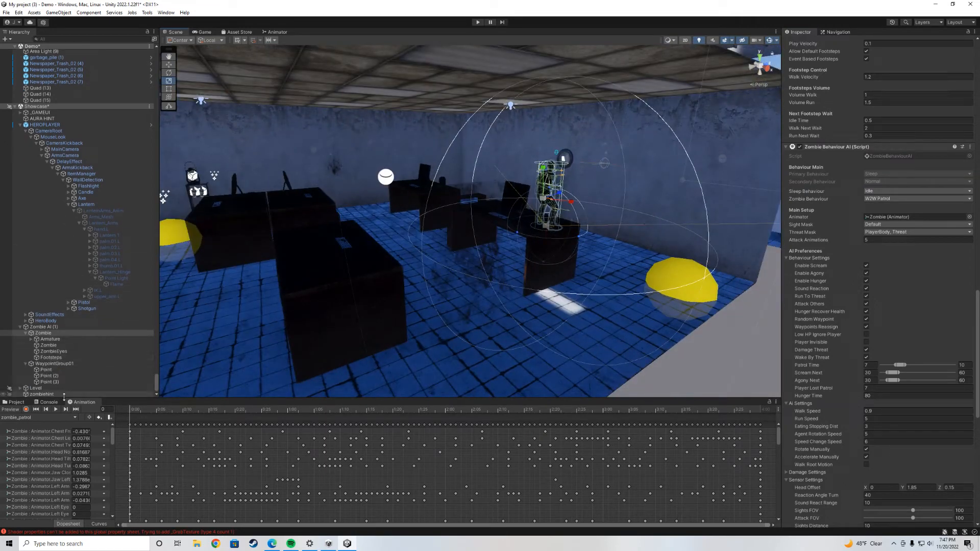
Step: Select the first Point in WaypointGroup01 to show its Waypoint script, then scroll the Hierarchy back up
{"action": "left_click", "coordinate": [46, 370]}
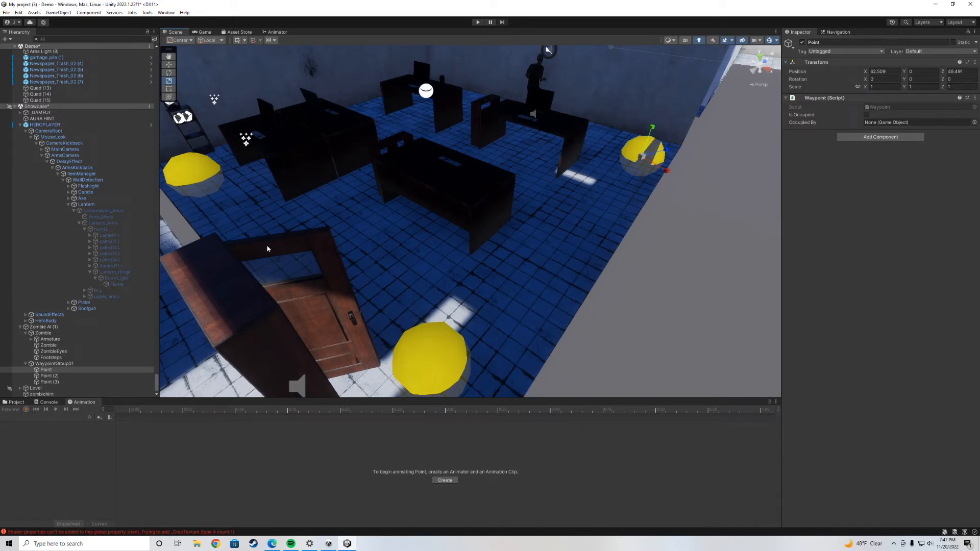
{"action": "mouse_move", "coordinate": [556, 119]}
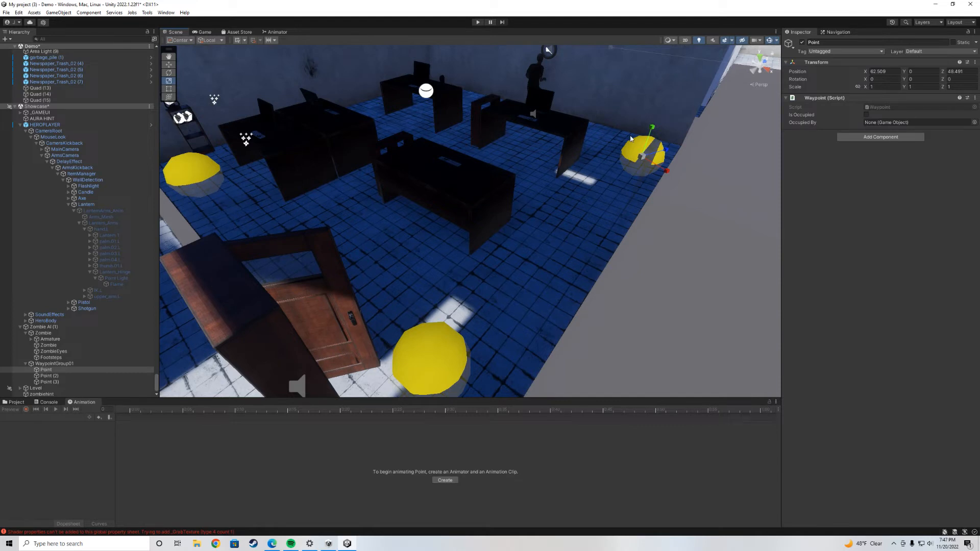
{"action": "mouse_move", "coordinate": [533, 164]}
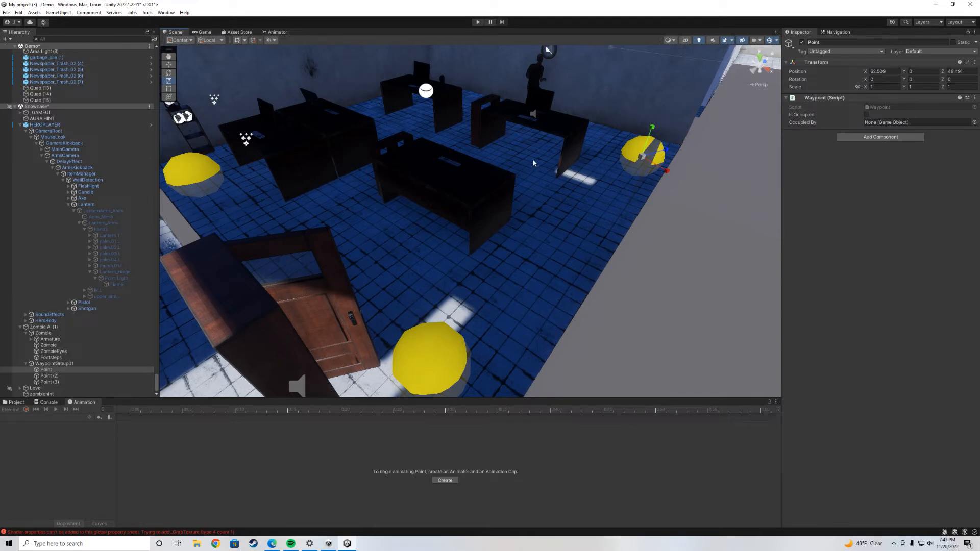
{"action": "mouse_move", "coordinate": [509, 98]}
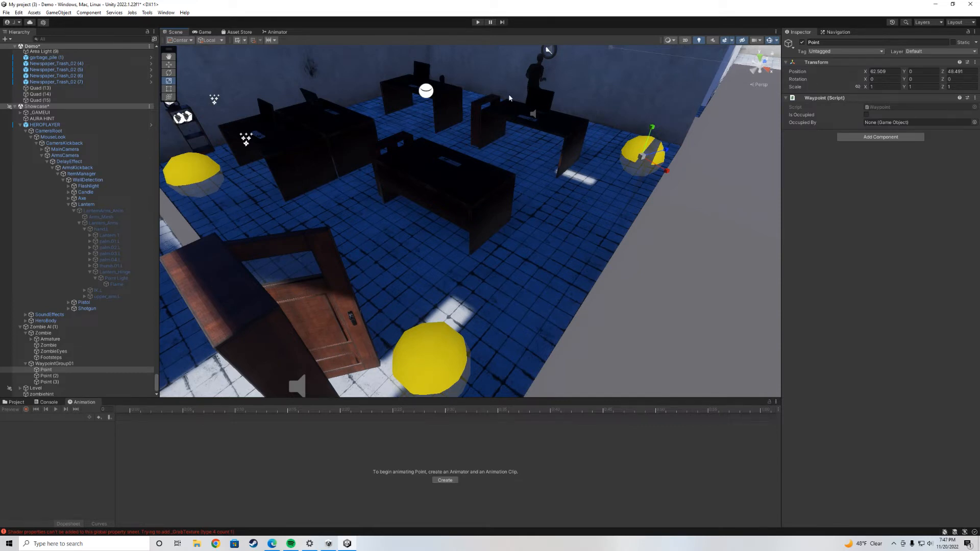
{"action": "mouse_move", "coordinate": [617, 150]}
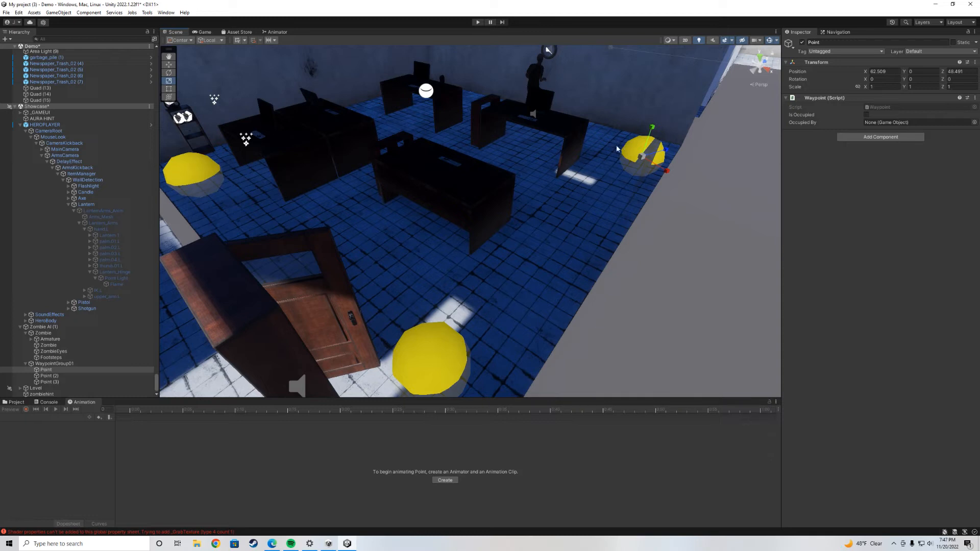
{"action": "mouse_move", "coordinate": [622, 206]}
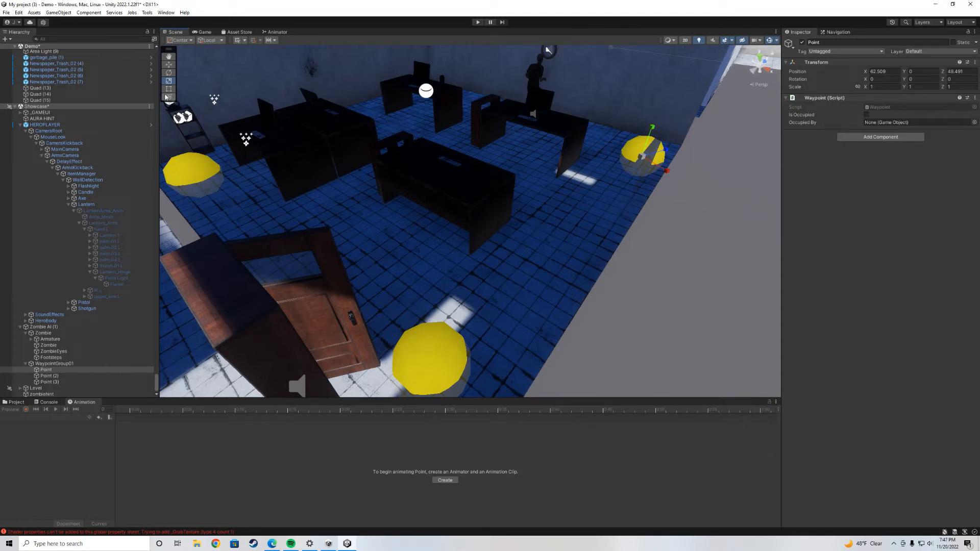
{"action": "scroll", "scroll_direction": "down", "scroll_amount": 3}
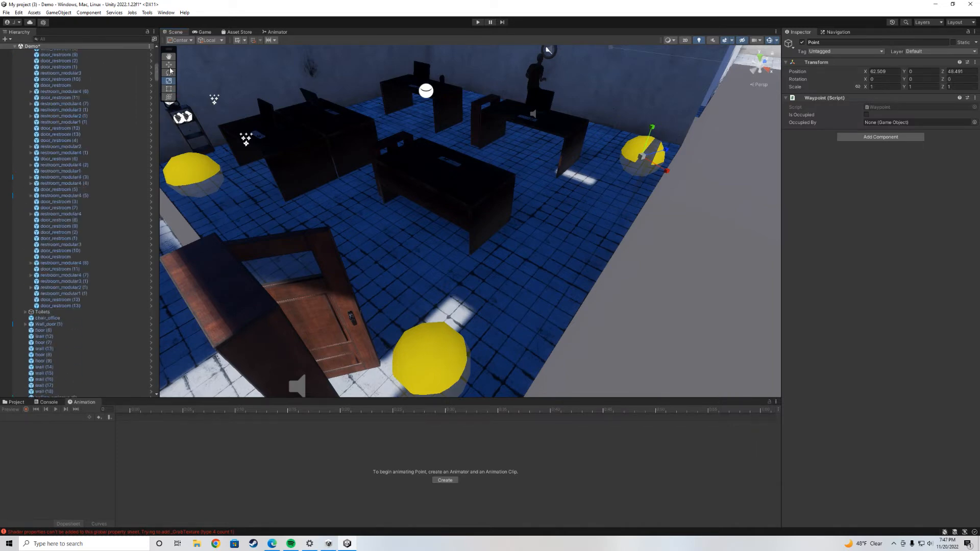
{"action": "scroll", "scroll_direction": "up", "scroll_amount": 3}
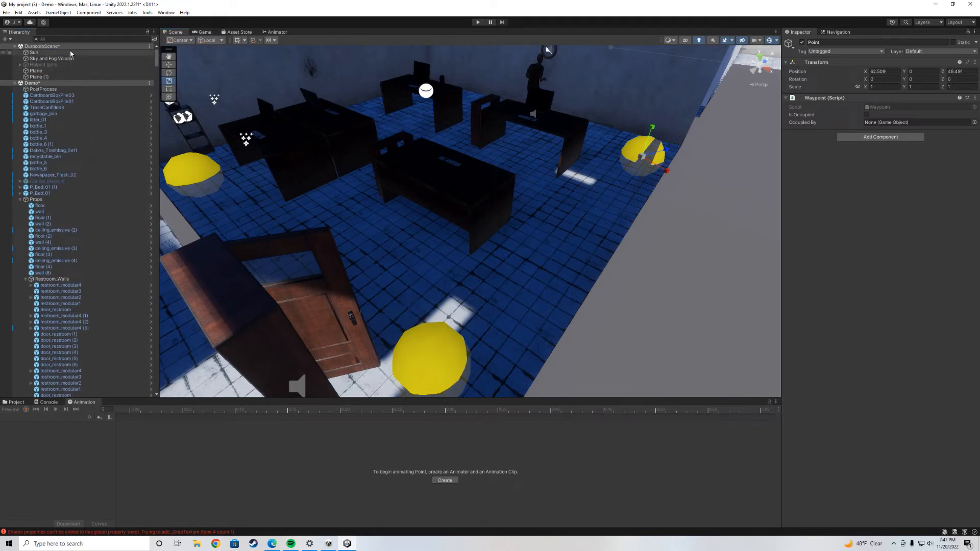
Step: Select the Sun light, switch to the Game view and start play-testing the level
{"action": "left_click", "coordinate": [32, 52]}
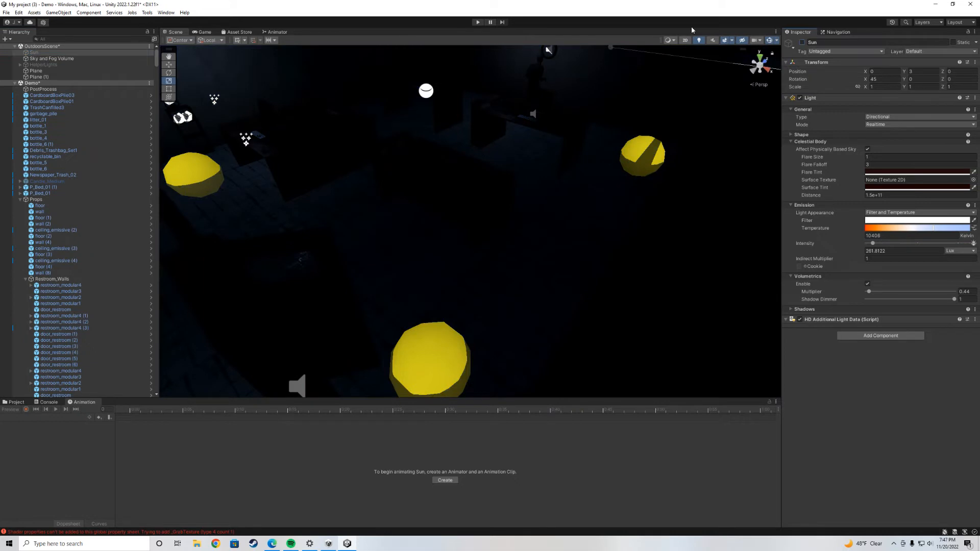
{"action": "left_click", "coordinate": [204, 31]}
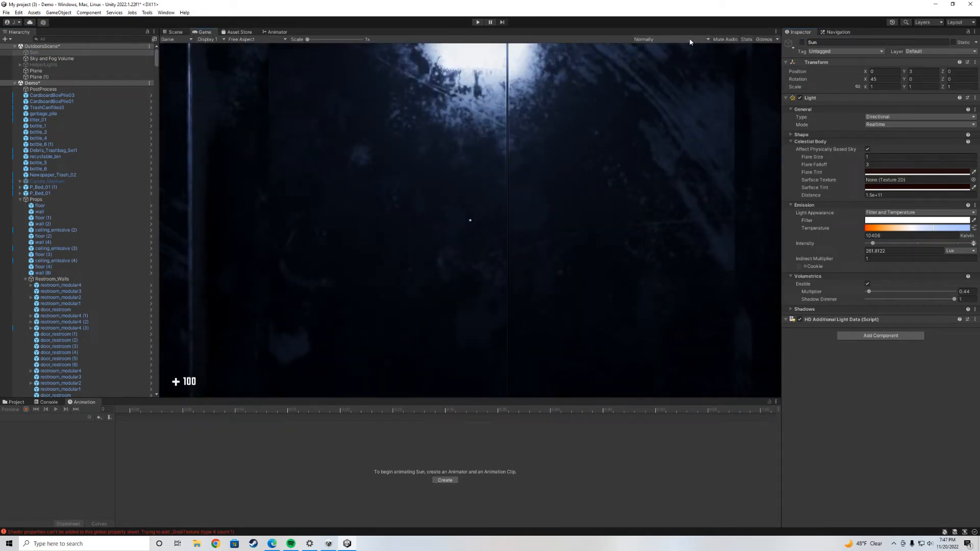
{"action": "left_click", "coordinate": [477, 21]}
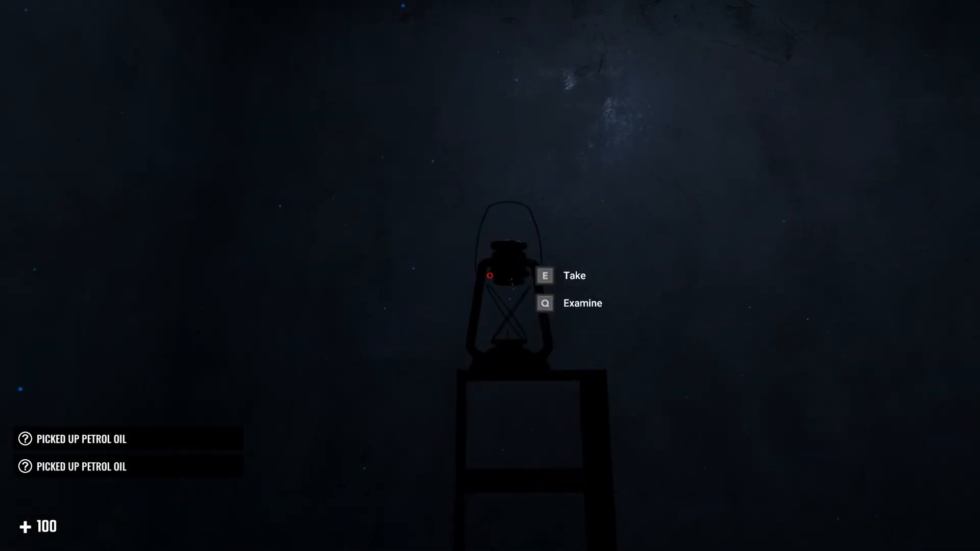
Step: Take the lantern with E and explore the dark office until the zombie kills the player
{"action": "key", "text": "e"}
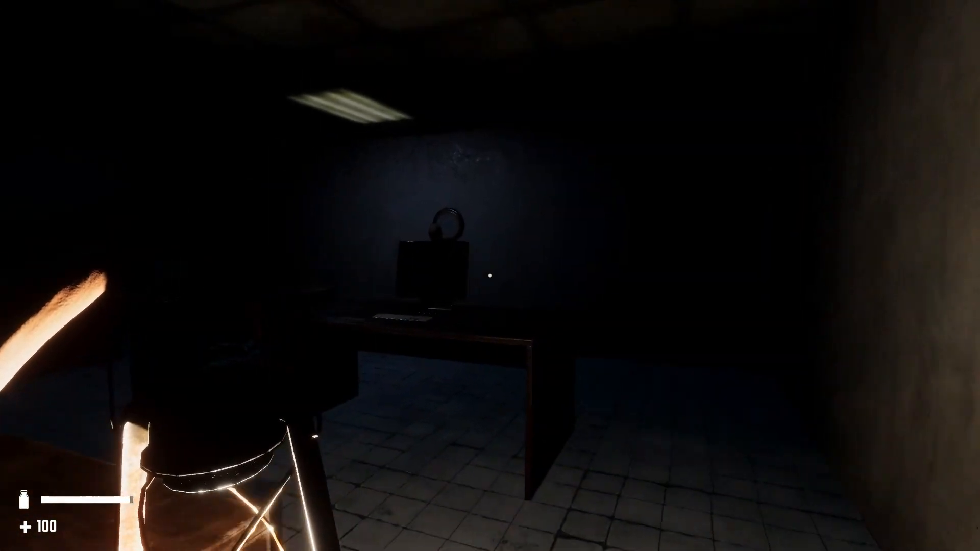
{"action": "mouse_move", "coordinate": [490, 276]}
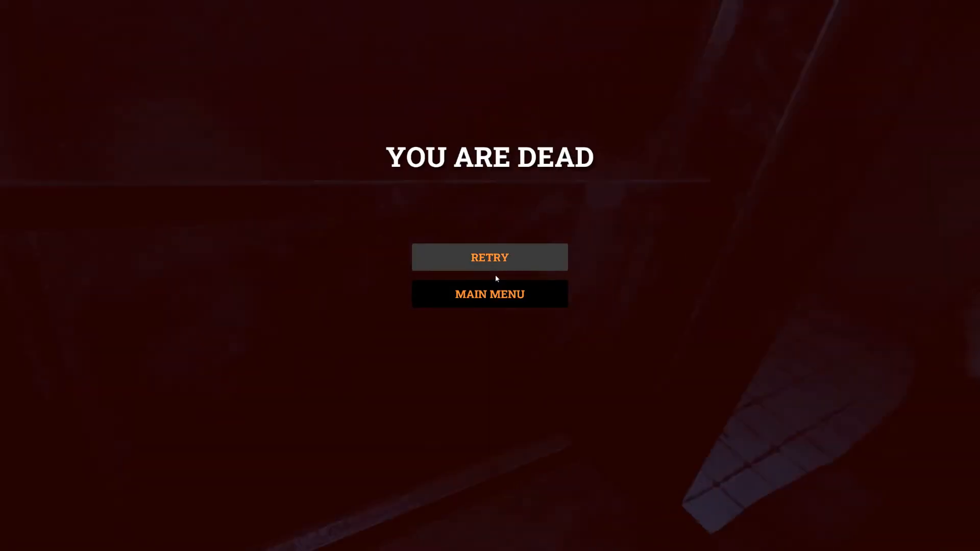
{"action": "mouse_move", "coordinate": [489, 294]}
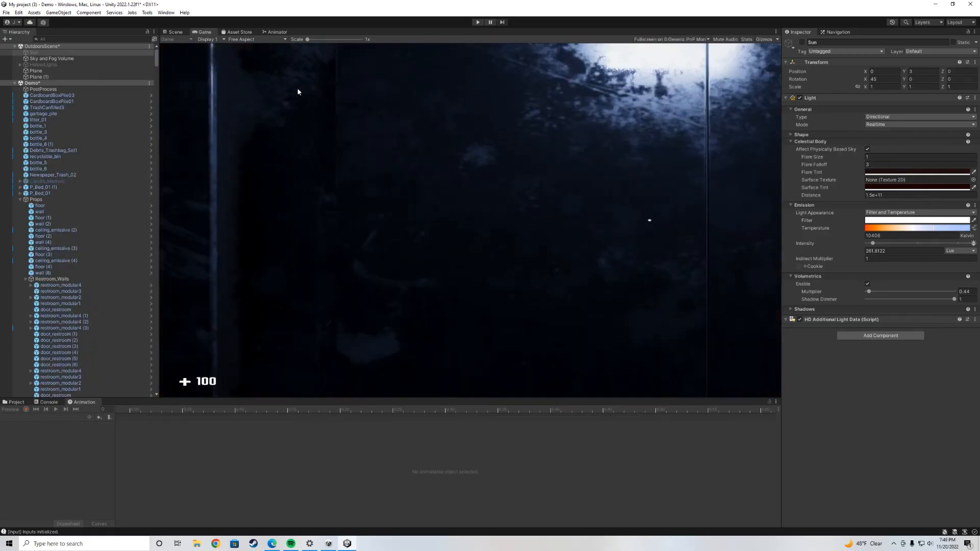
{"action": "mouse_move", "coordinate": [672, 278]}
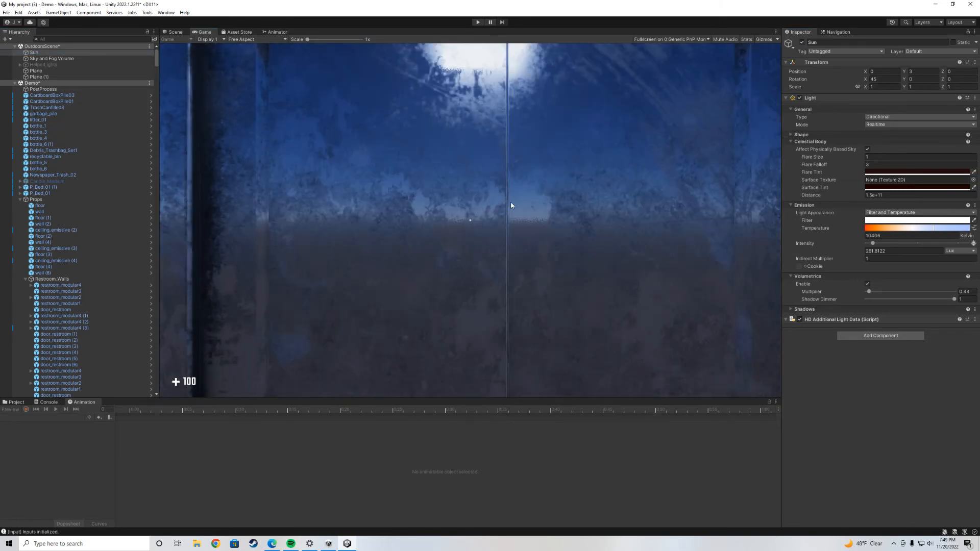
Step: Return from the play-test to the Scene view of the corridor leading to the stairs
{"action": "left_click", "coordinate": [175, 32]}
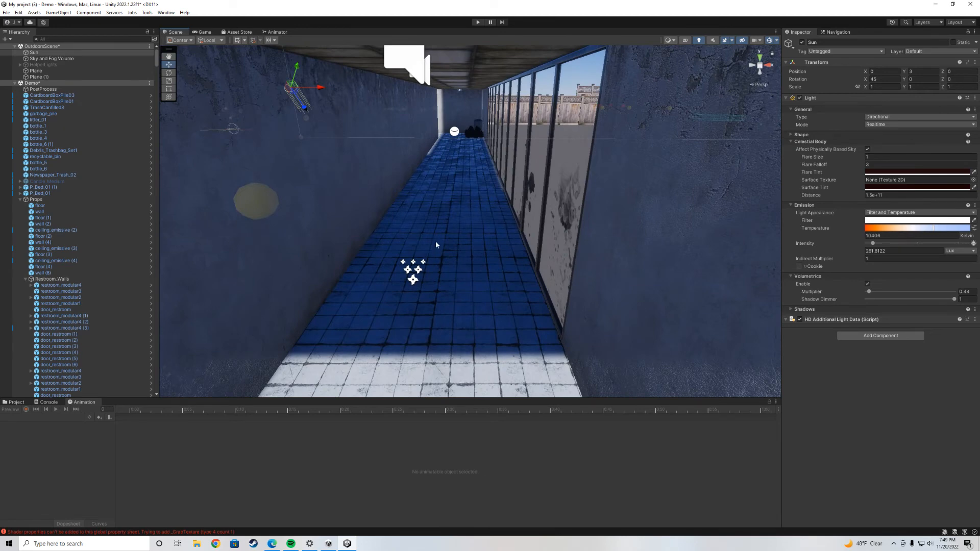
{"action": "mouse_move", "coordinate": [461, 243]}
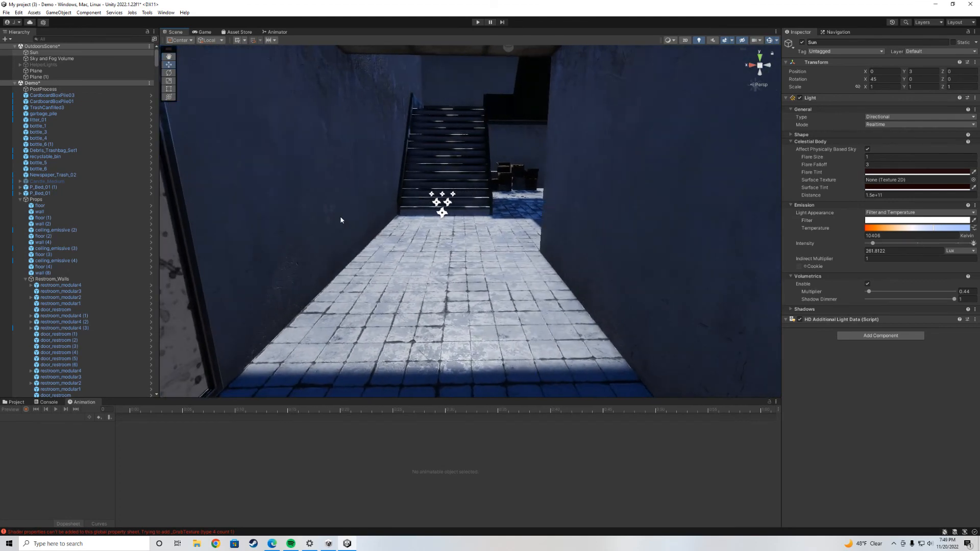
{"action": "mouse_move", "coordinate": [307, 227]}
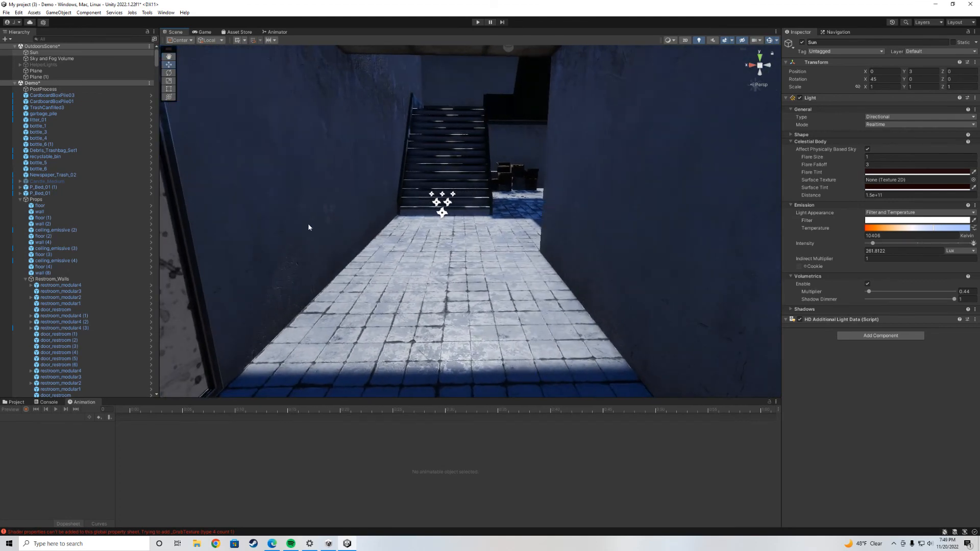
{"action": "mouse_move", "coordinate": [385, 232]}
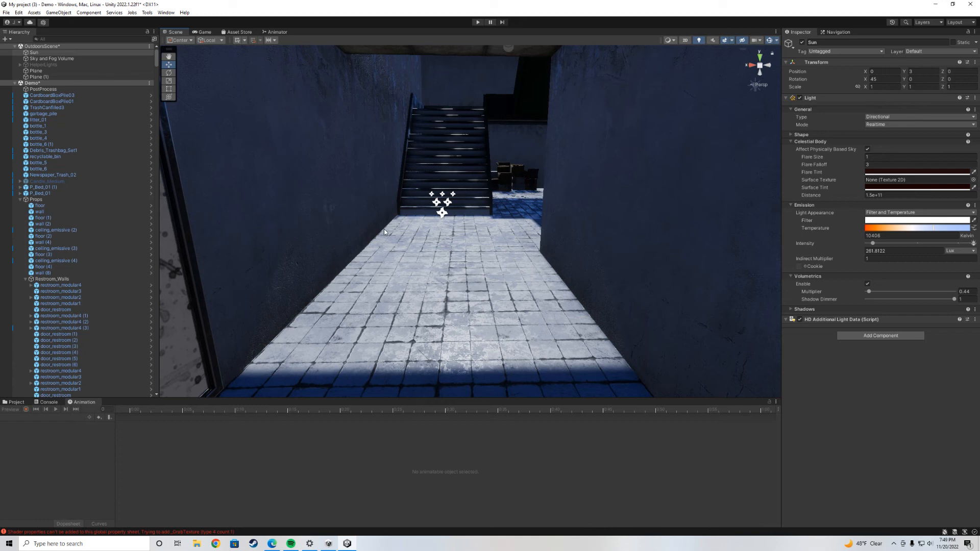